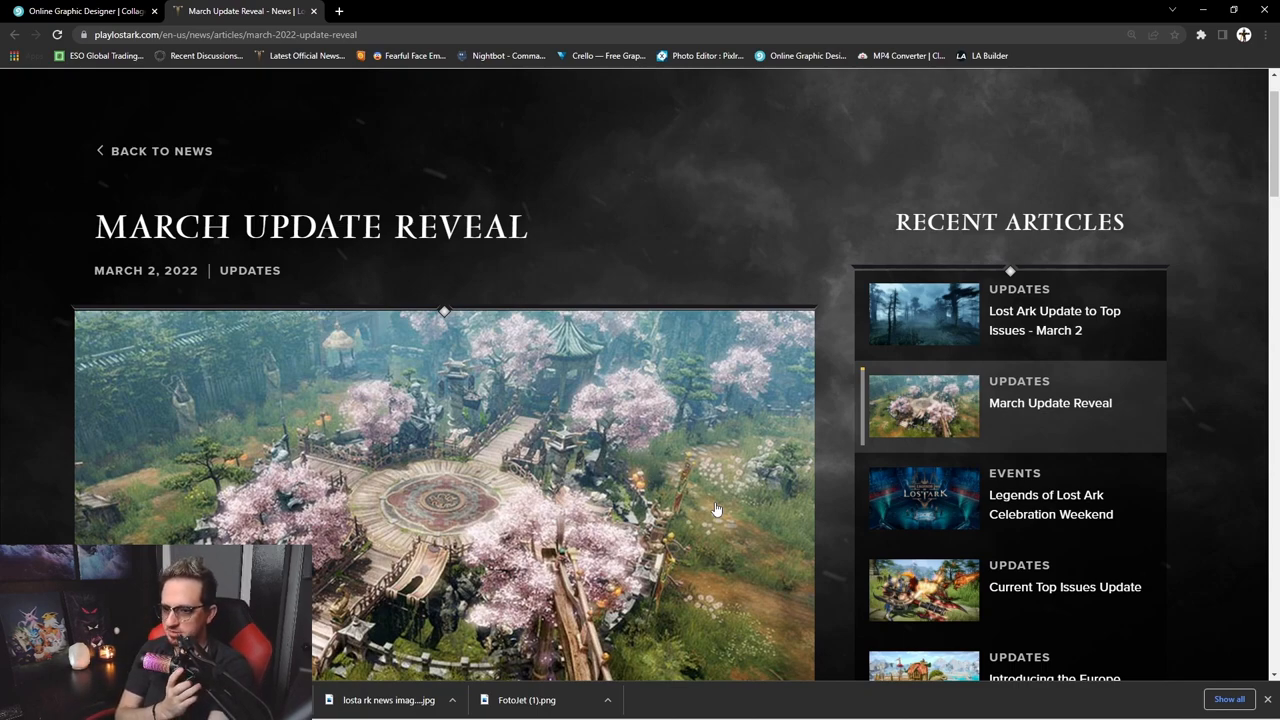
mouse_move(668, 466)
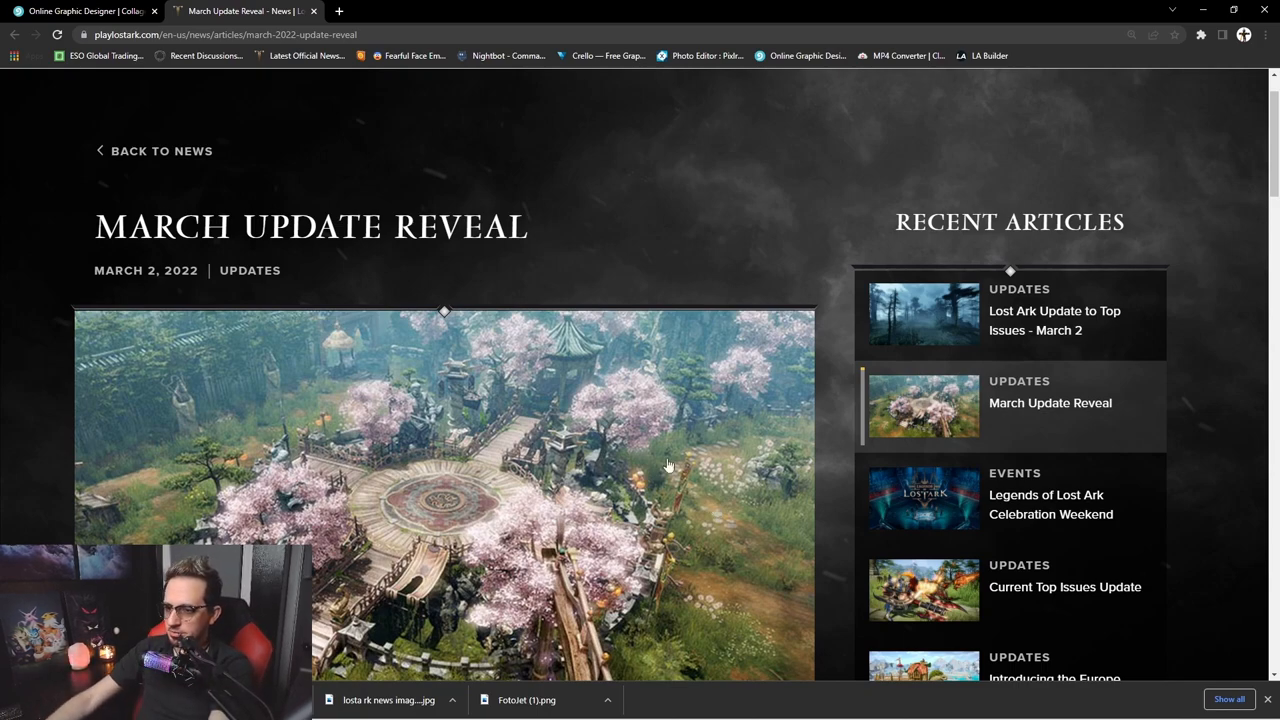
- Scroll past the header image and intro to the March Content note and Kadan heading
scroll(down, 3)
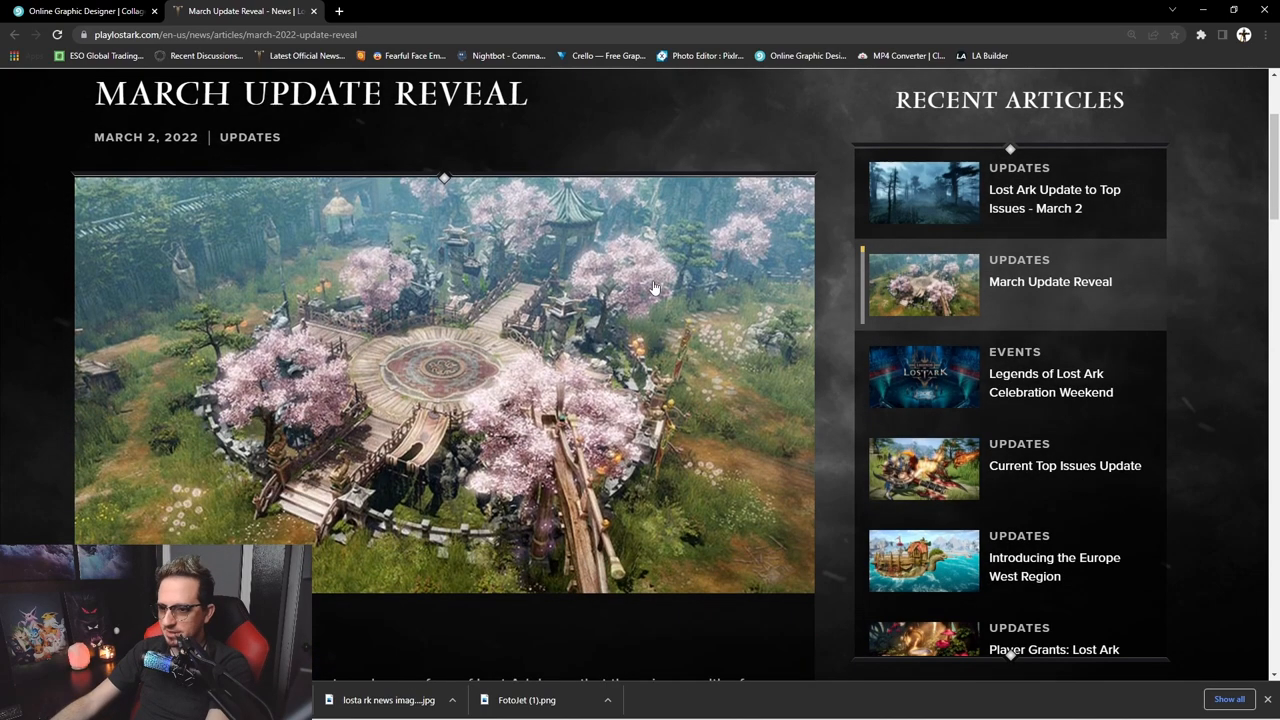
scroll(down, 3)
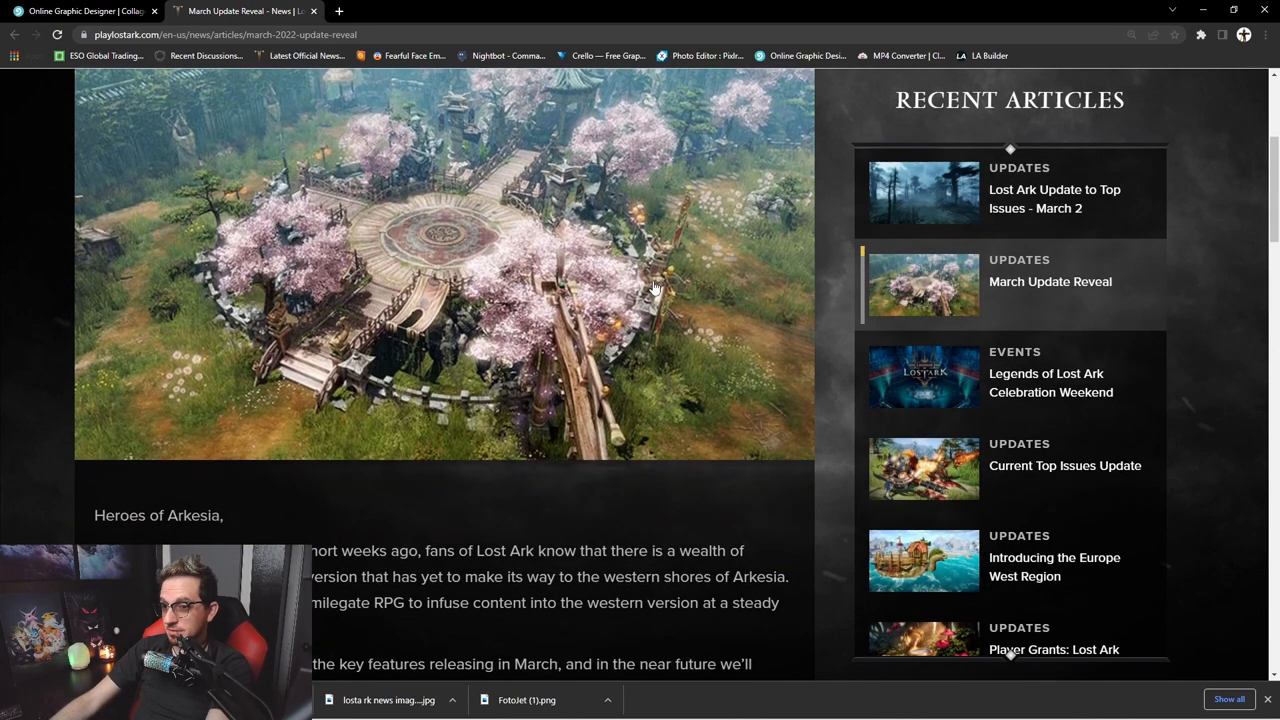
scroll(down, 3)
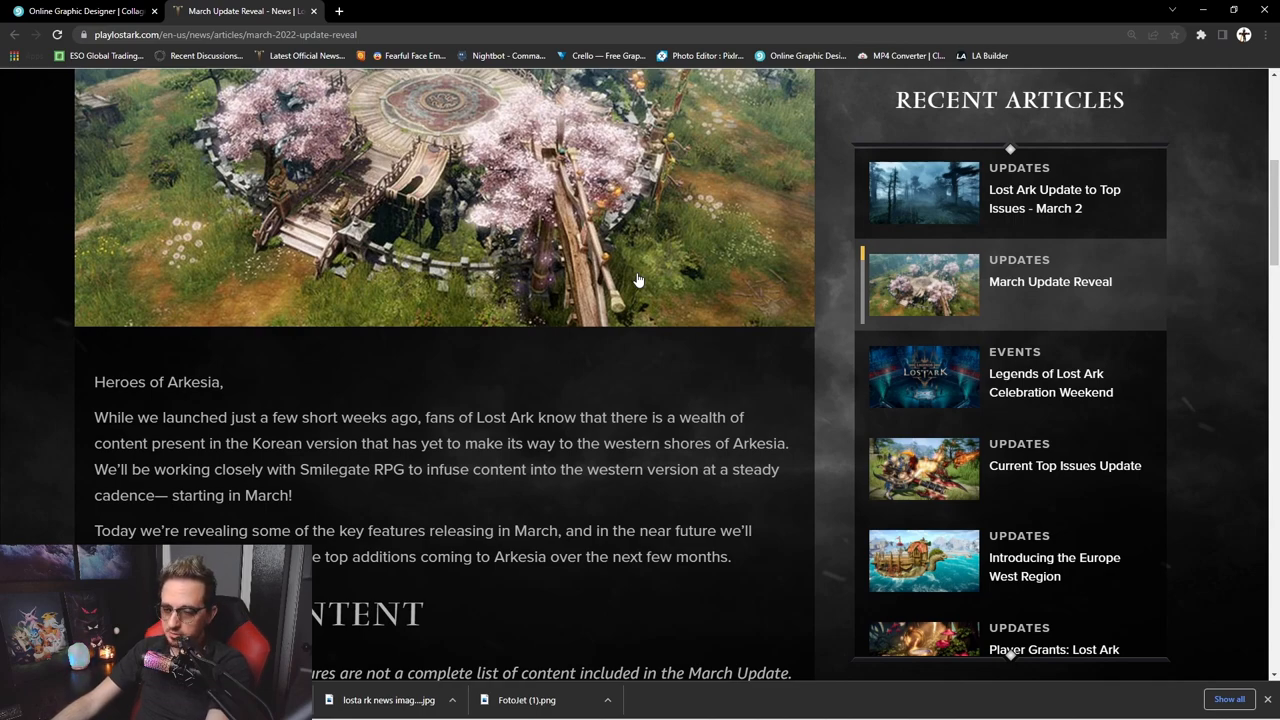
scroll(up, 3)
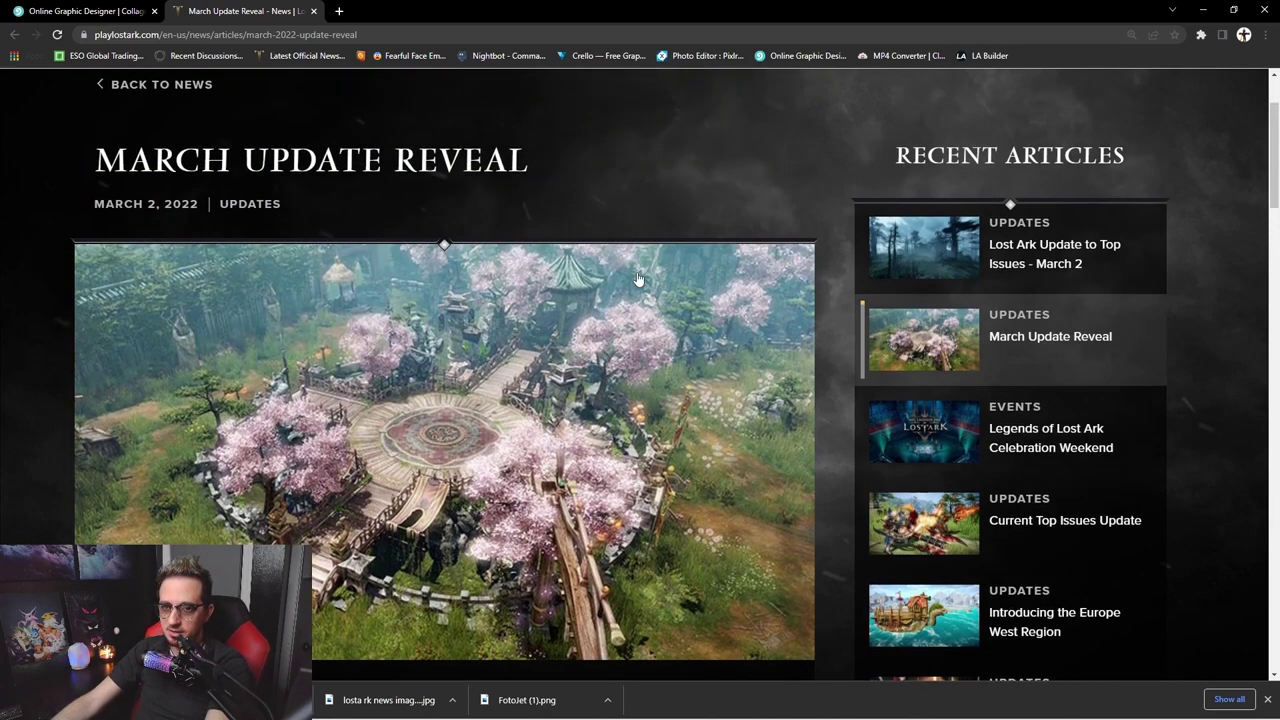
scroll(down, 3)
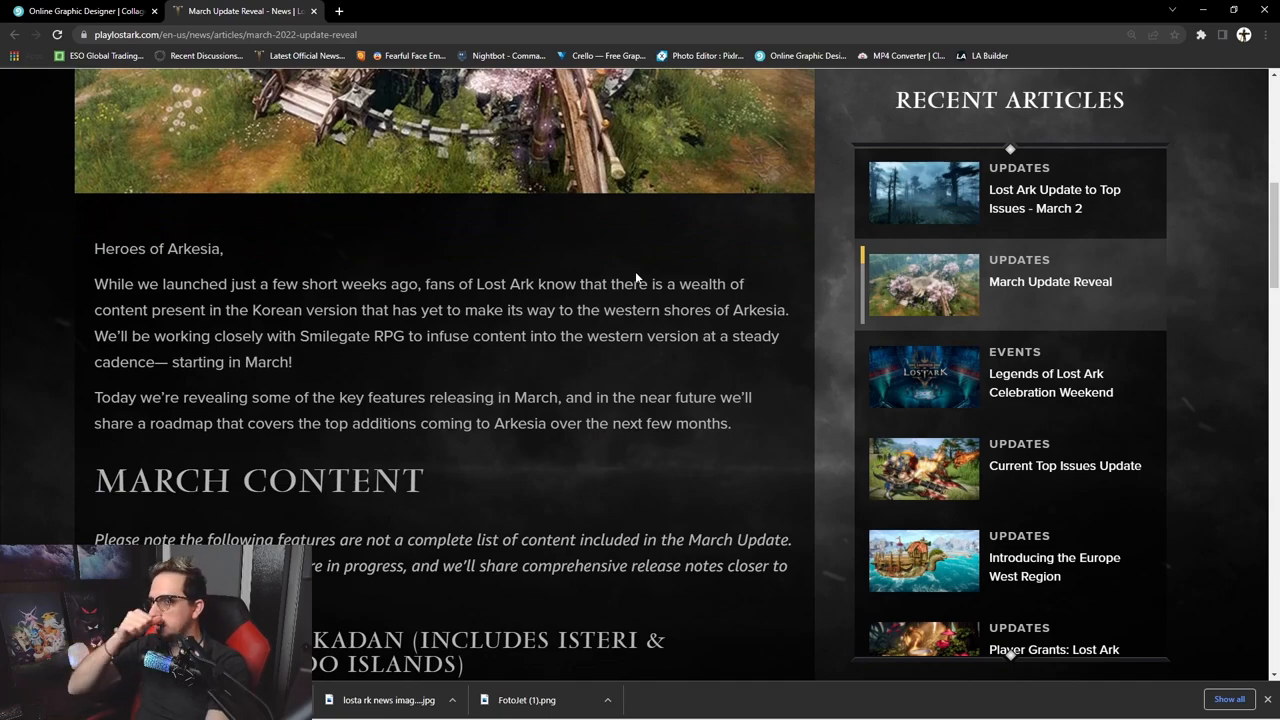
mouse_move(602, 302)
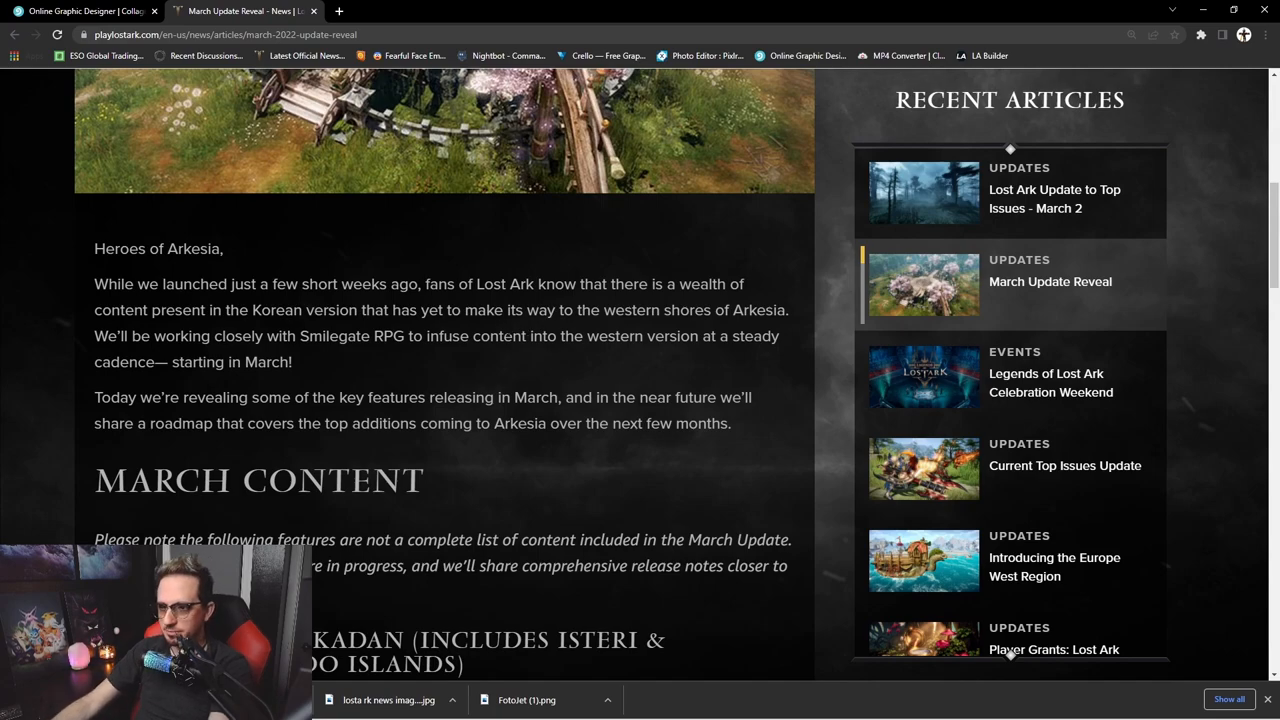
mouse_move(443, 266)
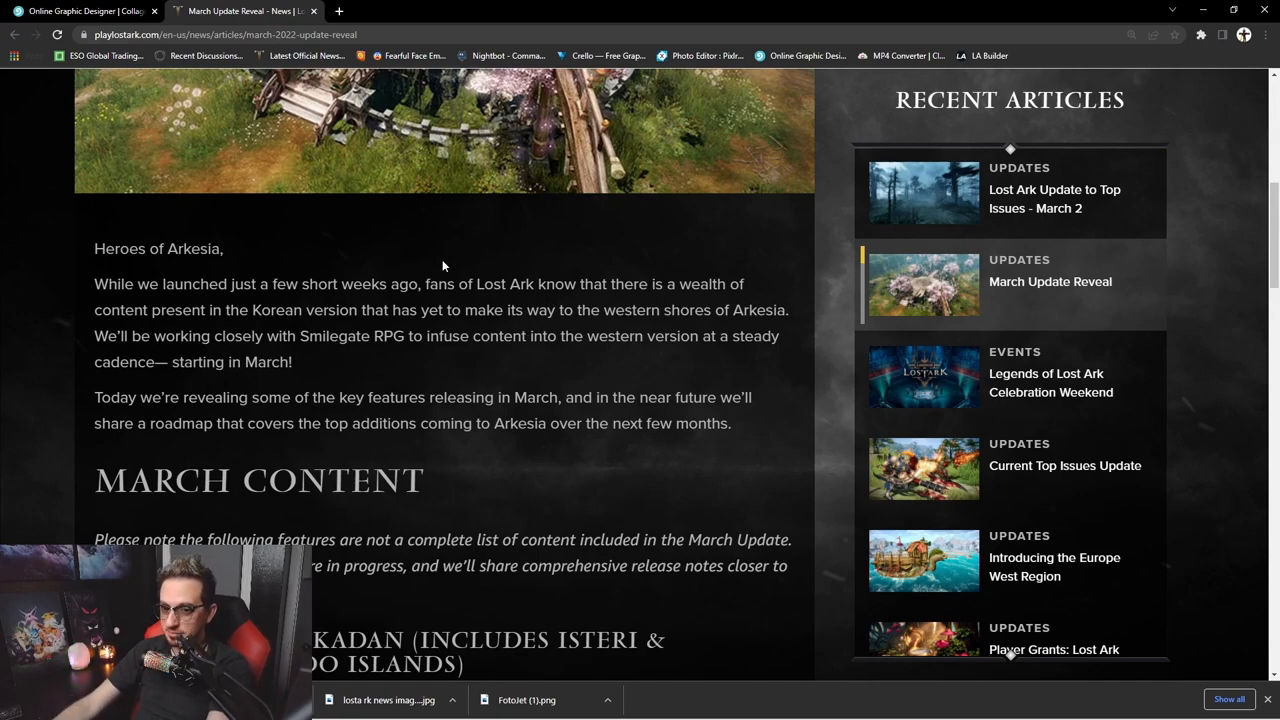
scroll(down, 3)
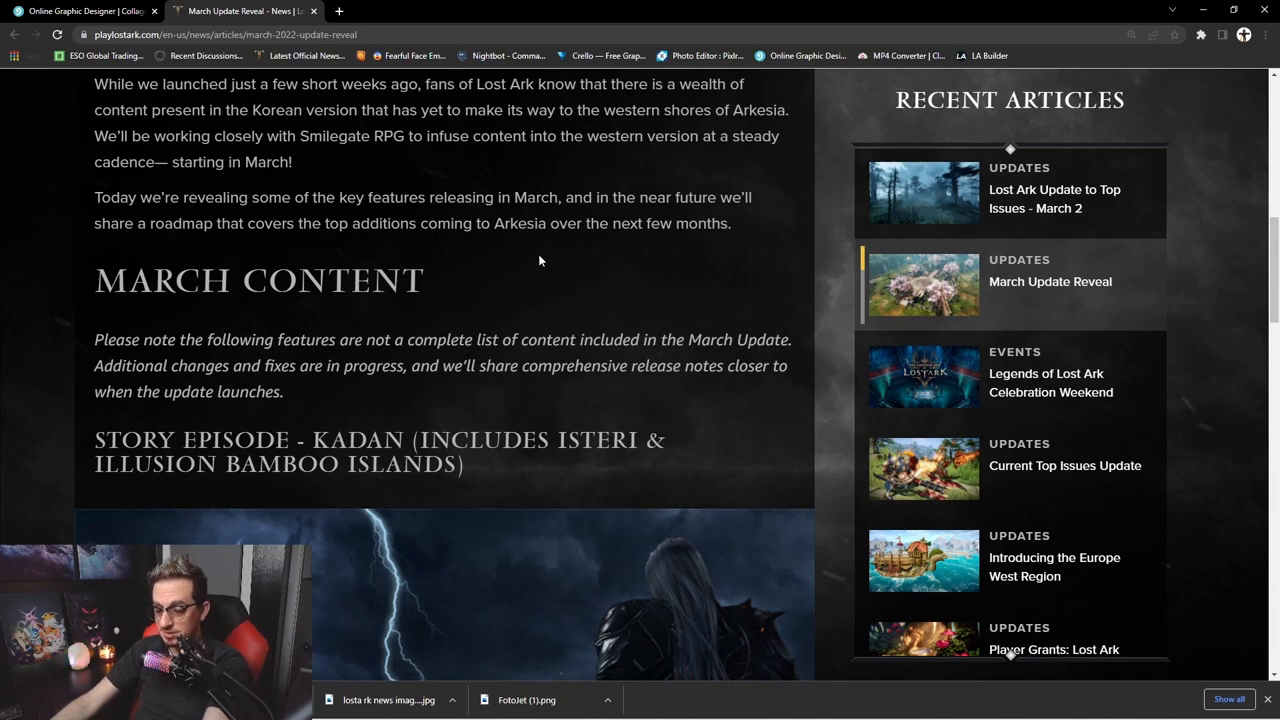
- Read past the Kadan artwork and storyline description to the Abyss Raid - Argos heading
scroll(down, 3)
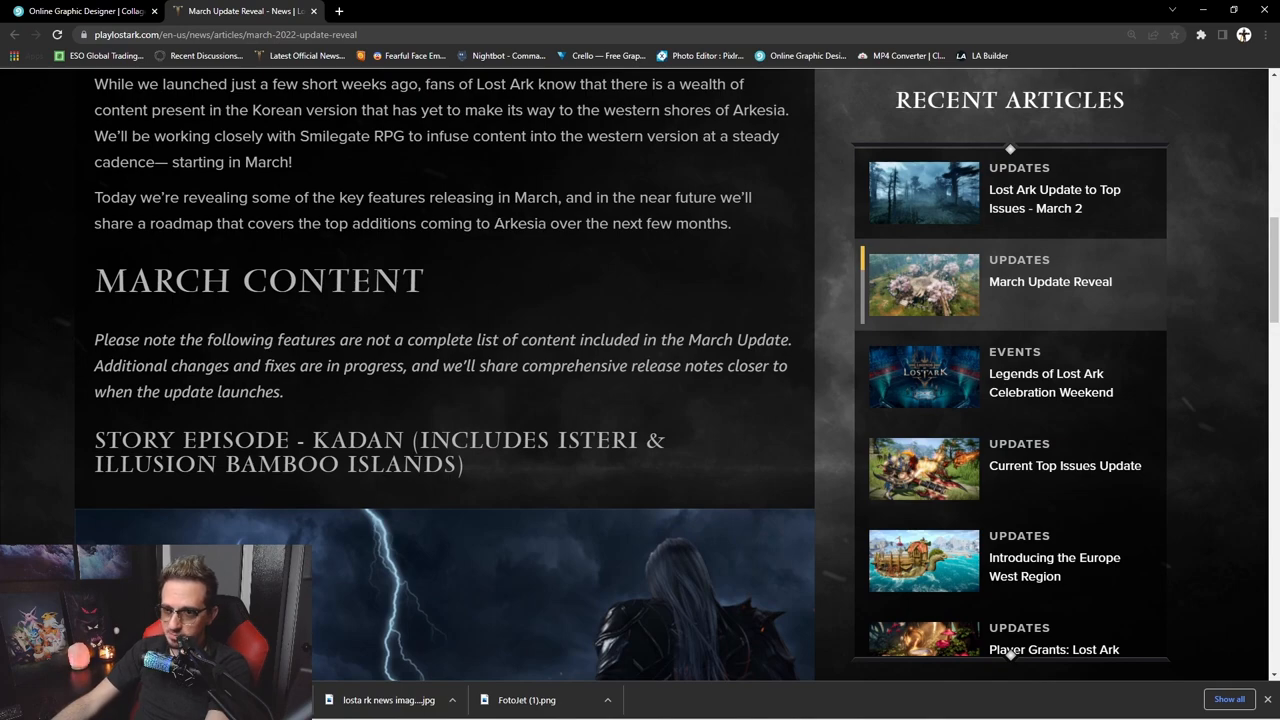
scroll(down, 3)
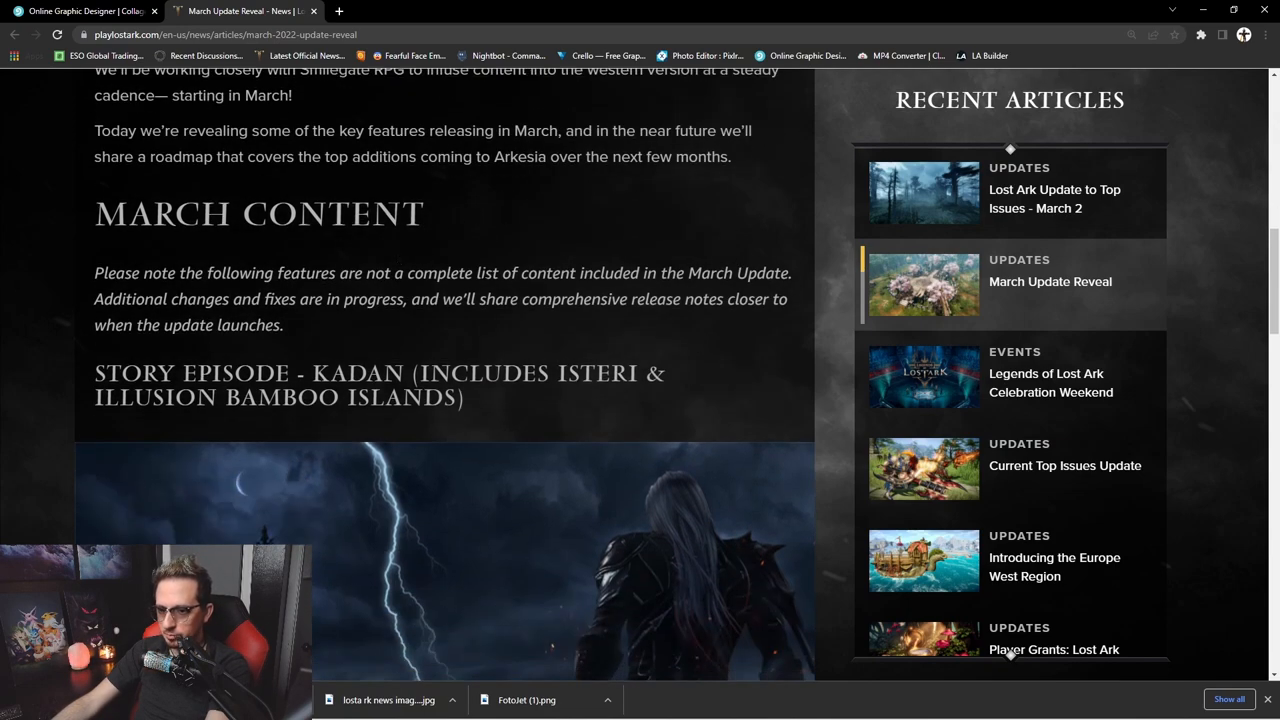
scroll(down, 3)
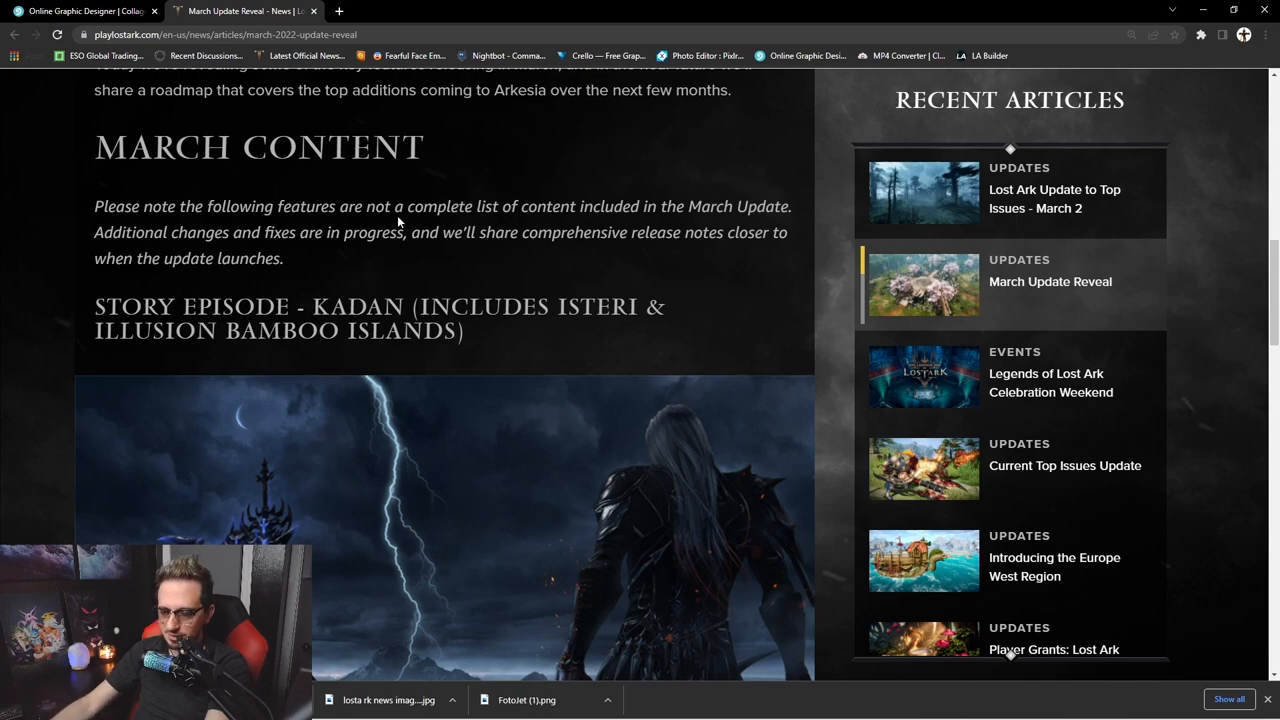
scroll(down, 3)
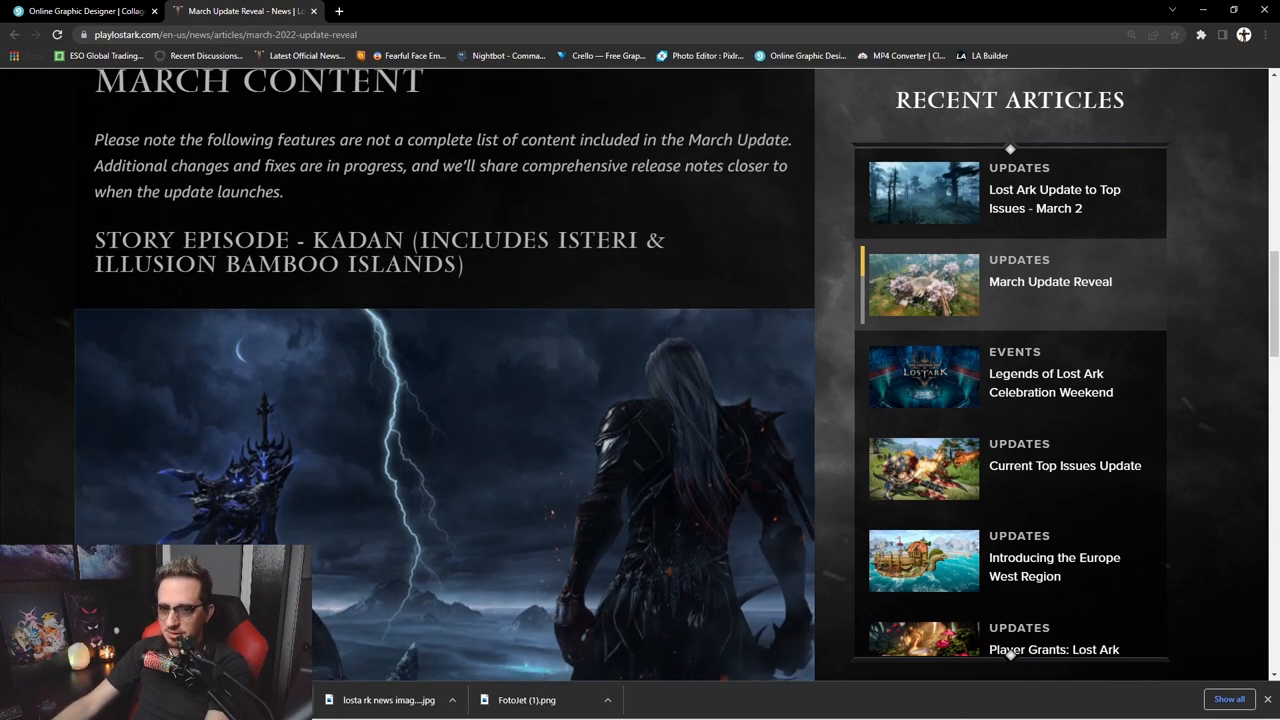
scroll(down, 3)
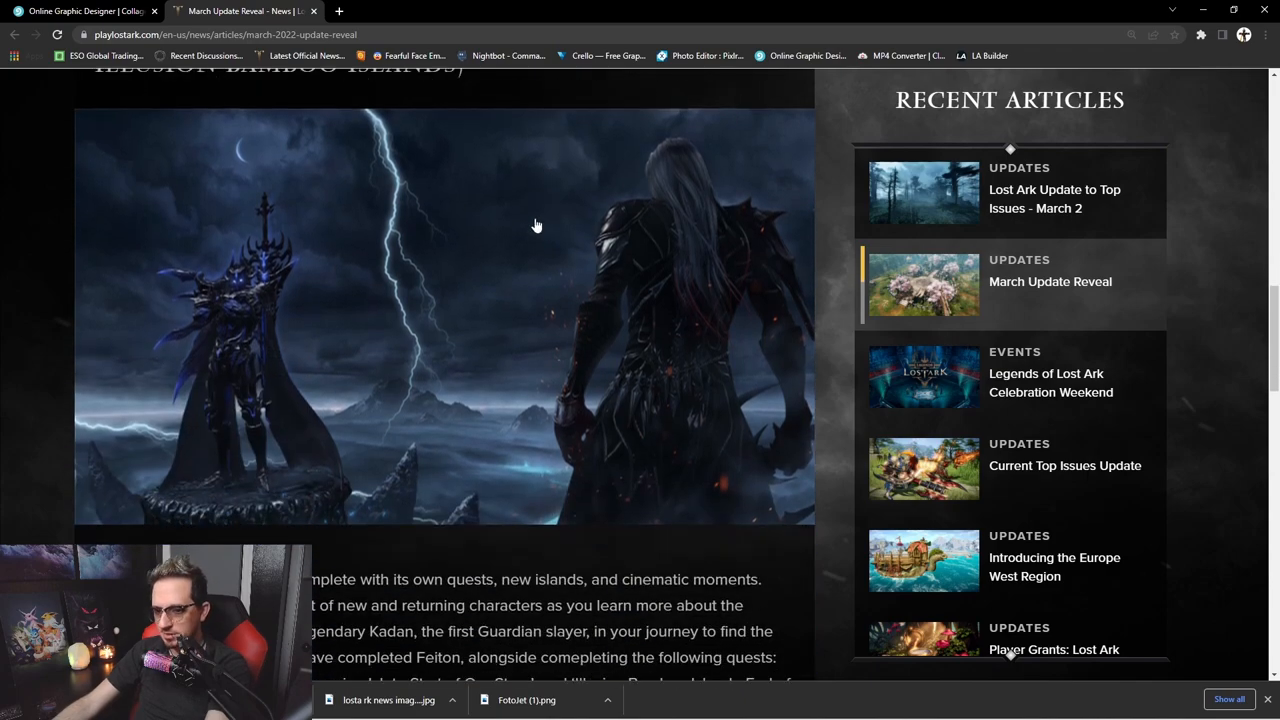
scroll(down, 3)
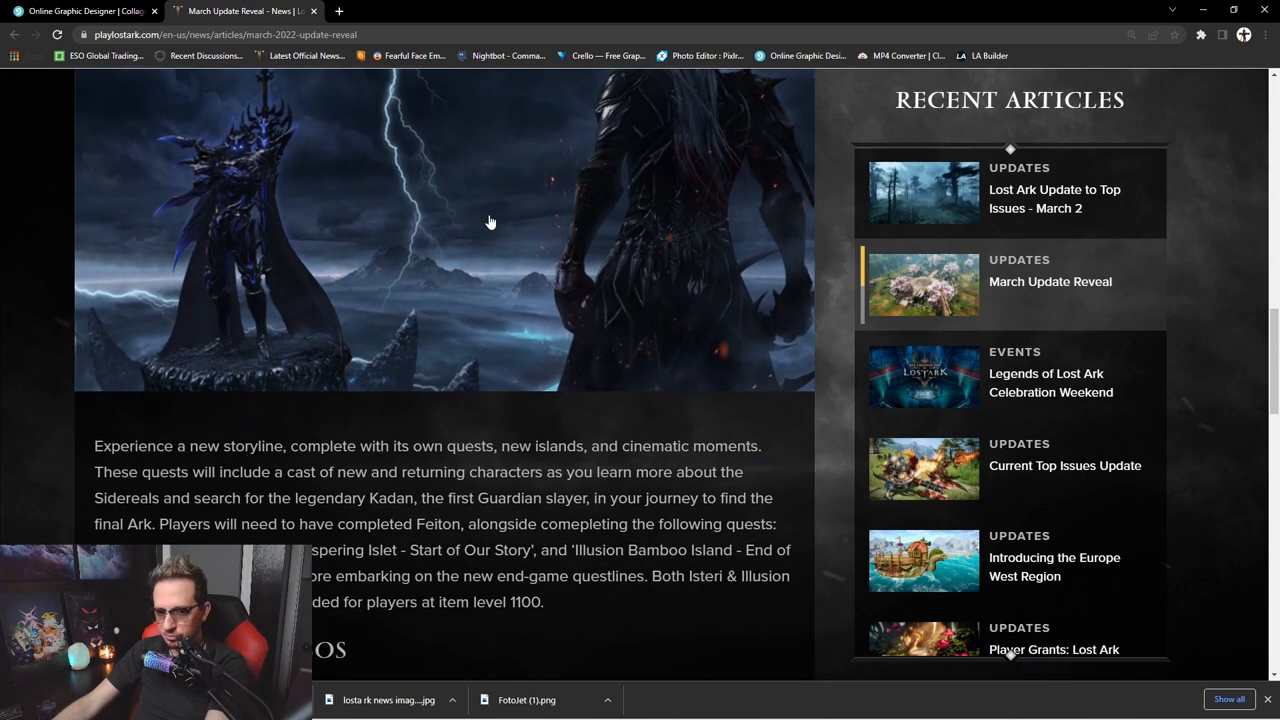
scroll(down, 3)
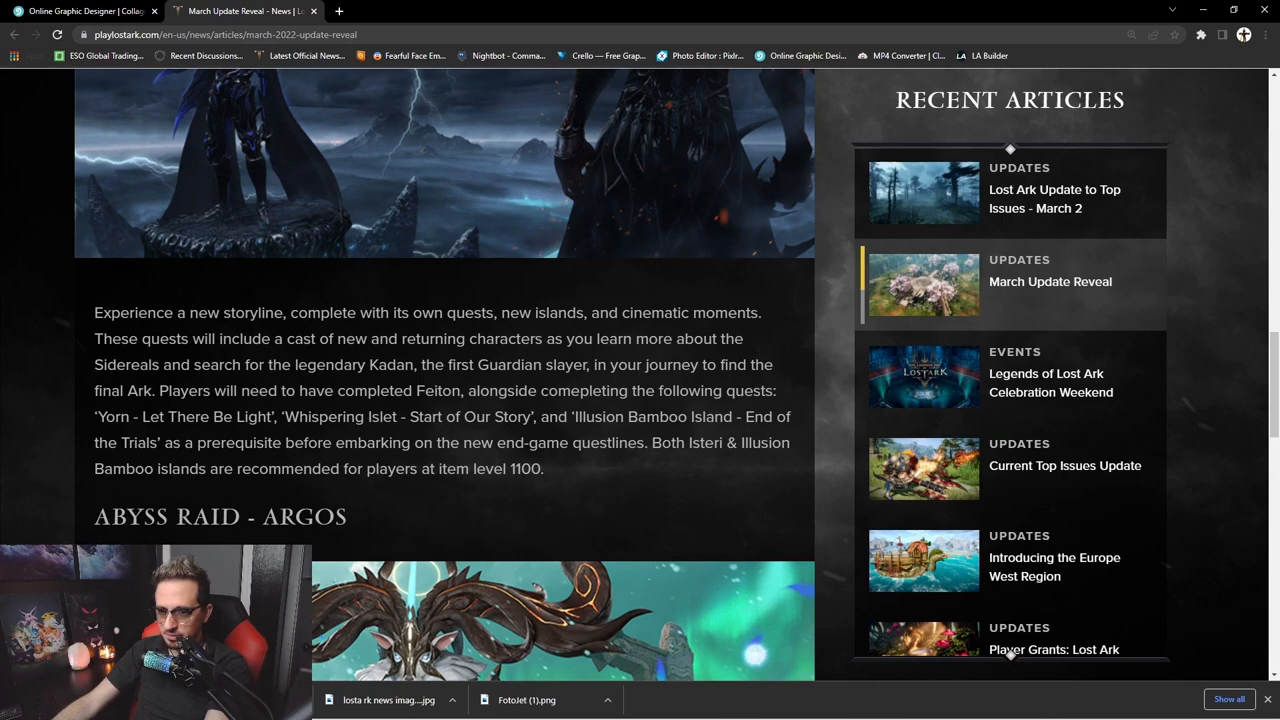
mouse_move(490, 383)
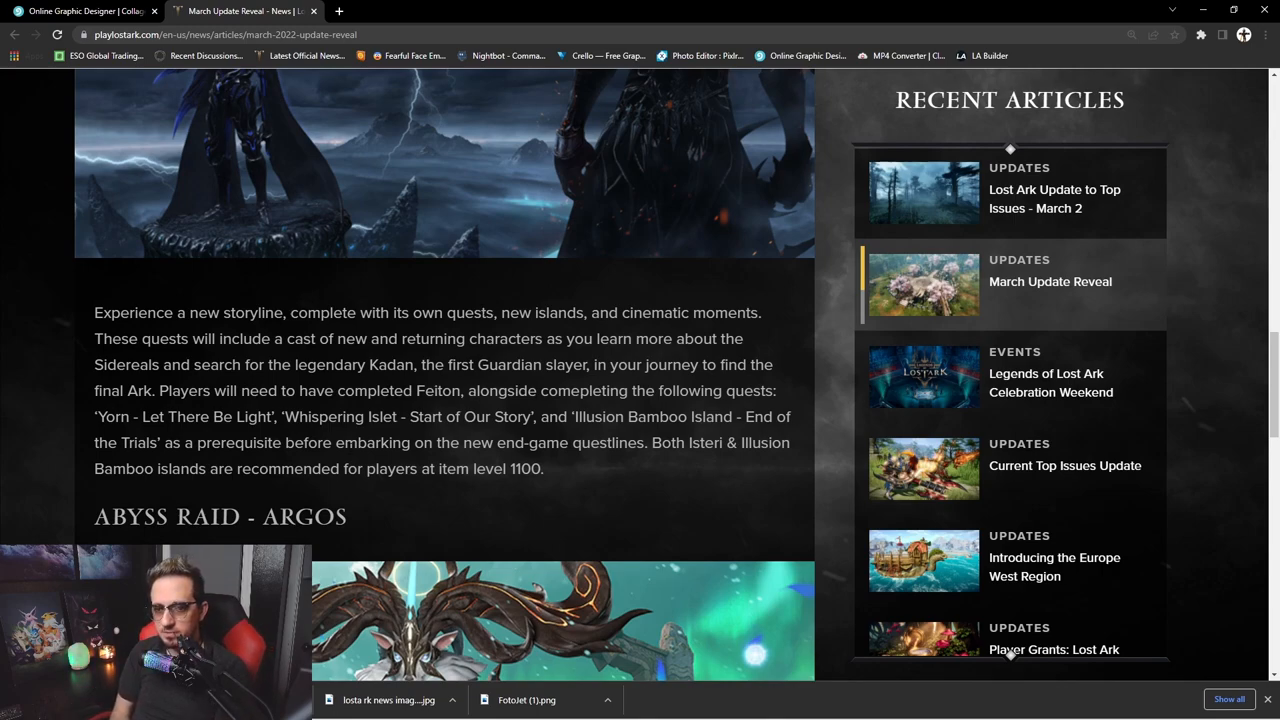
scroll(down, 3)
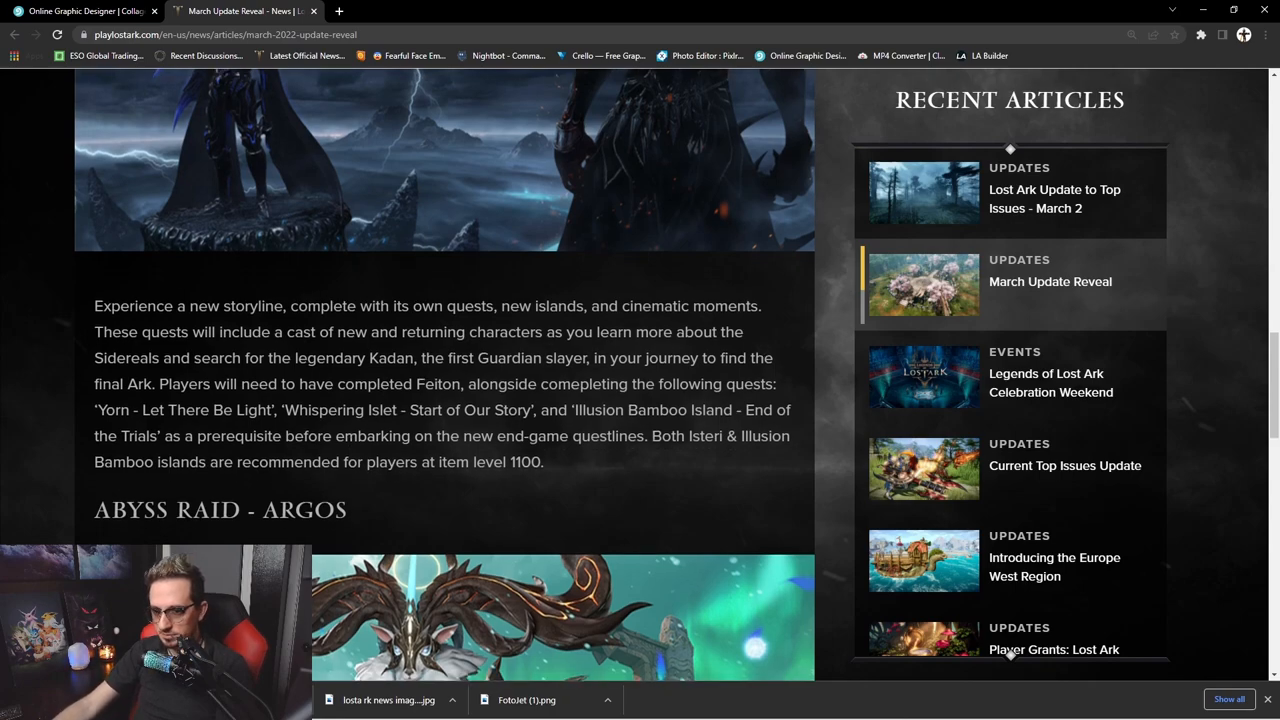
- Read the Argos raid artwork and description paragraphs down to the Abyss Raid Statue note
scroll(down, 3)
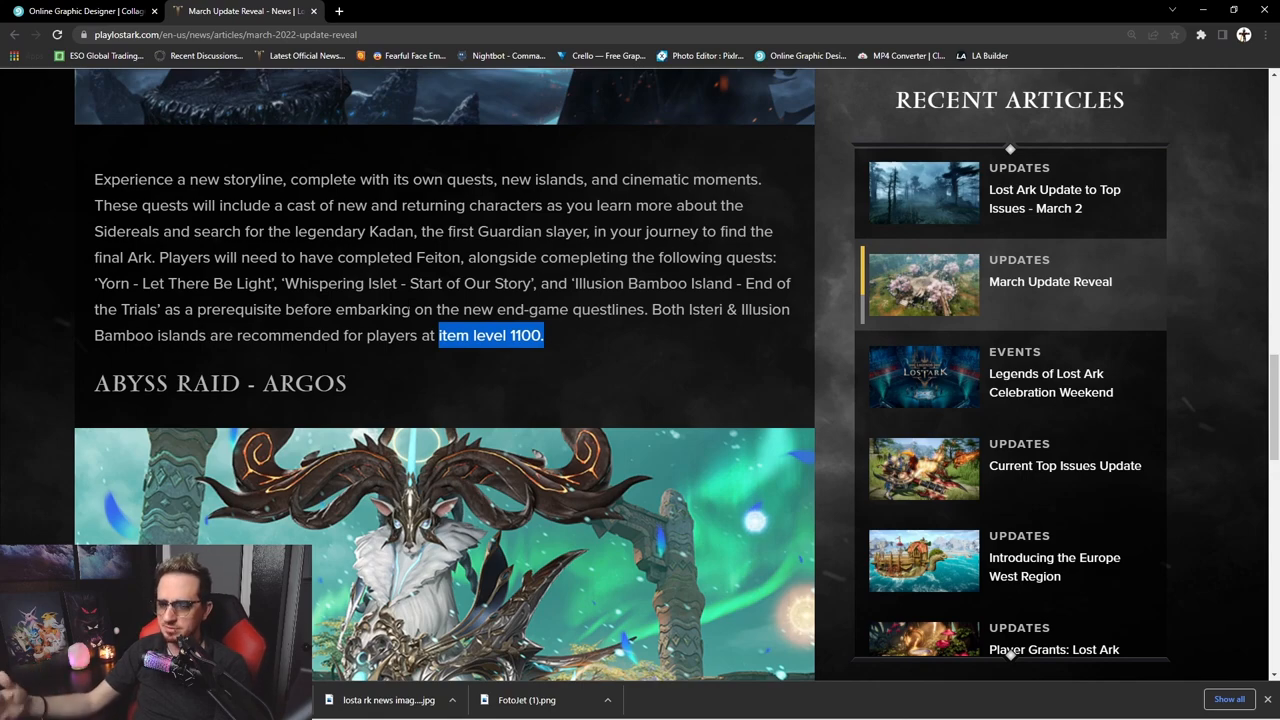
scroll(down, 3)
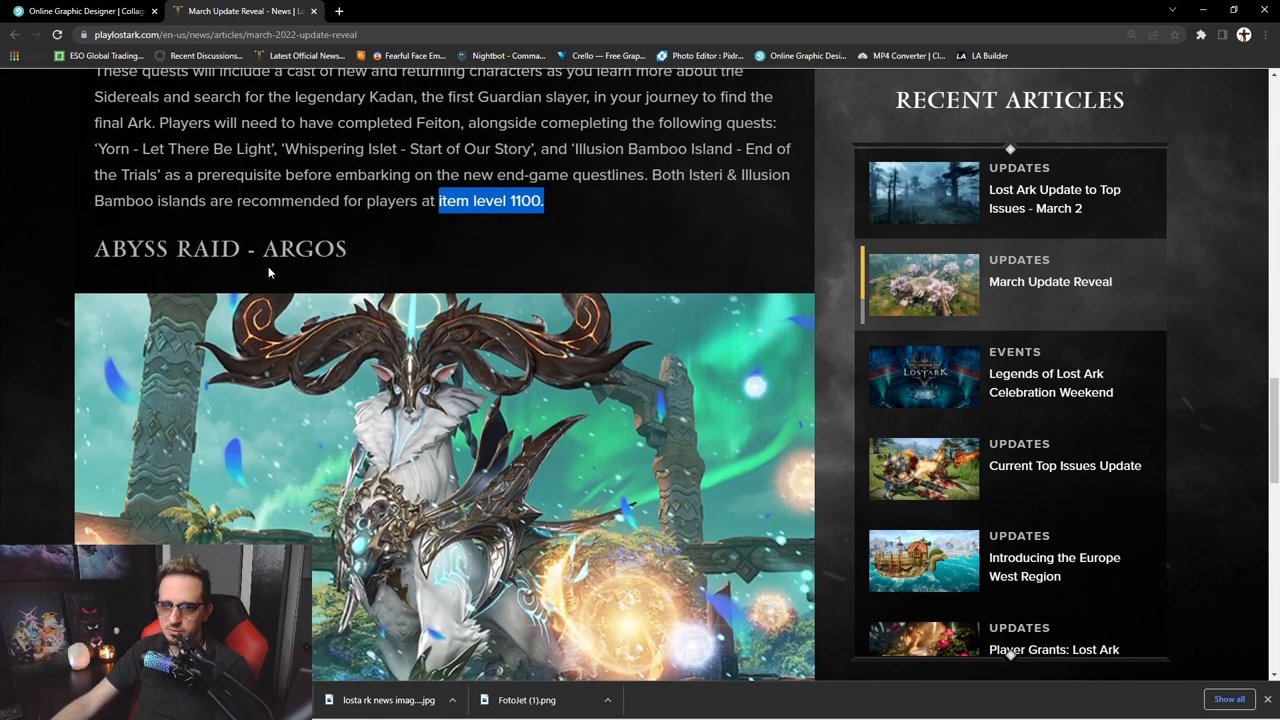
scroll(down, 3)
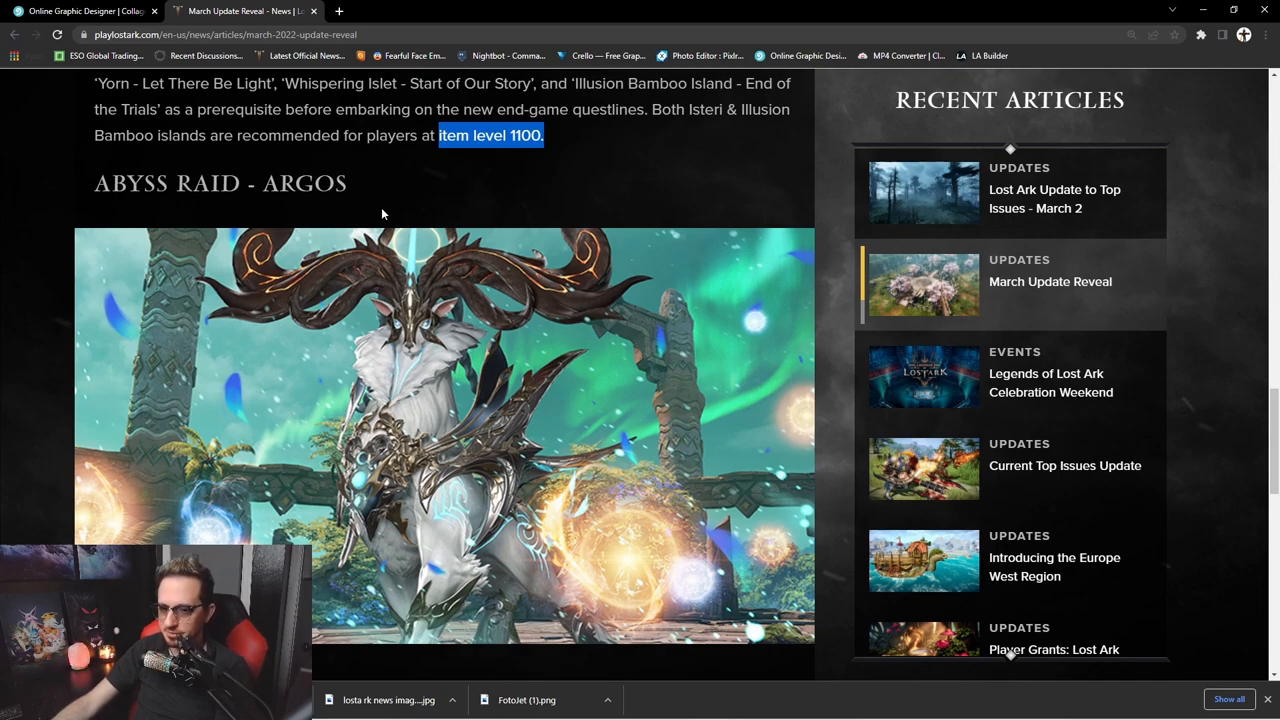
scroll(down, 3)
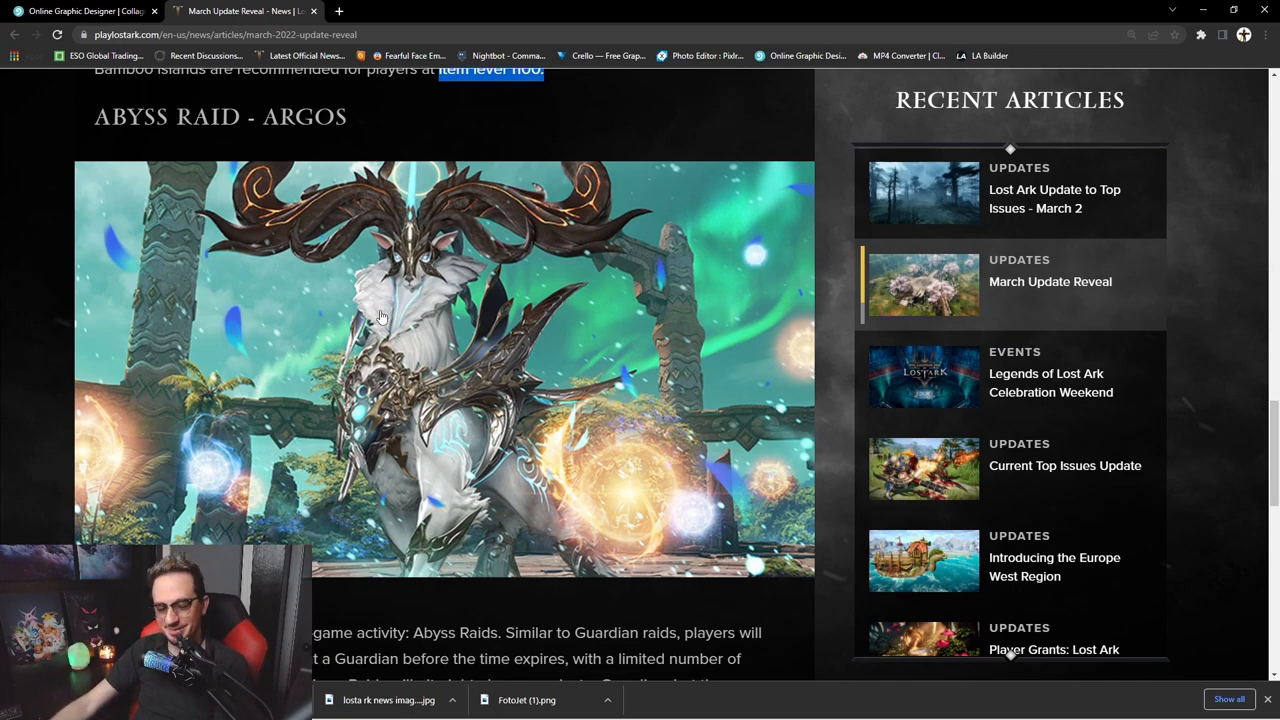
mouse_move(470, 318)
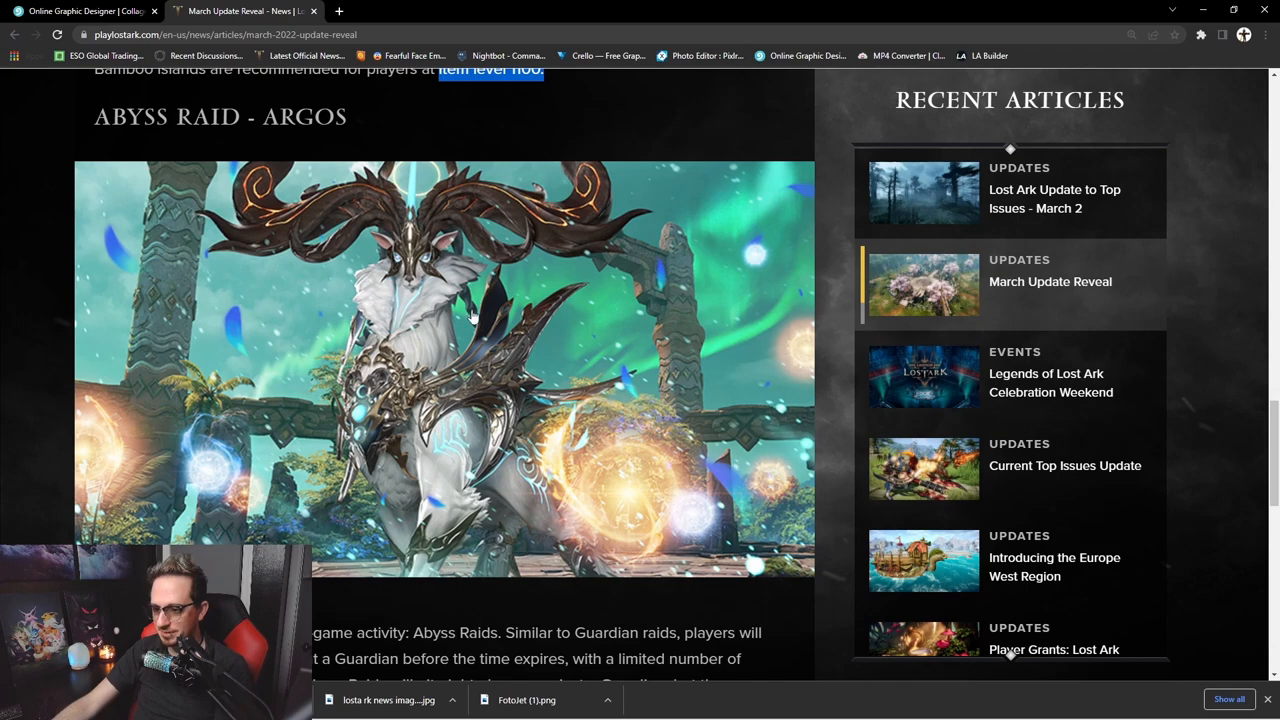
mouse_move(488, 285)
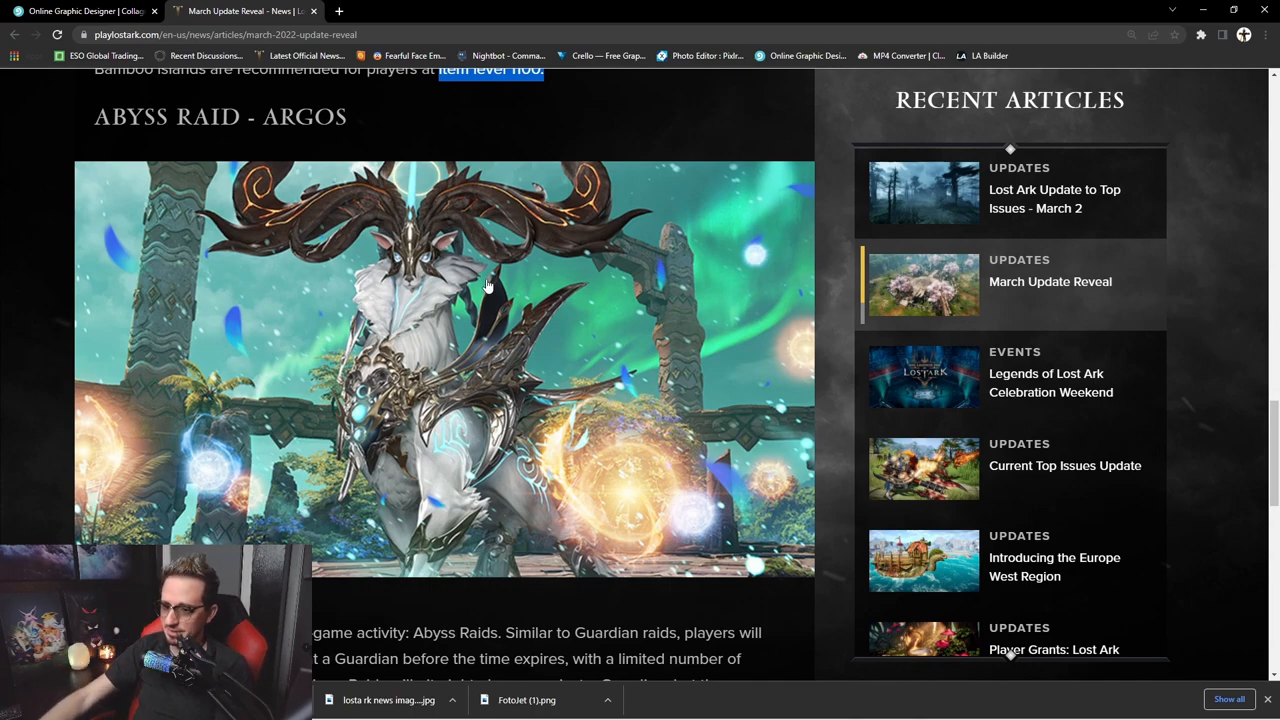
scroll(down, 3)
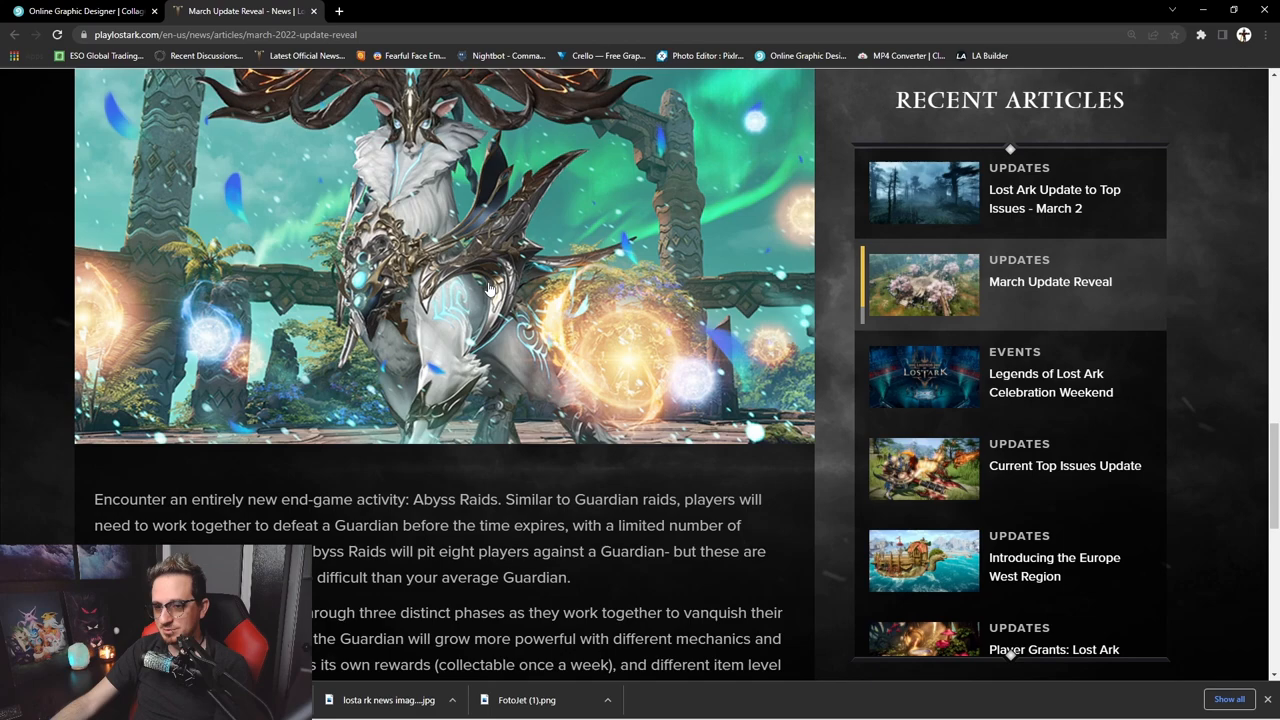
scroll(down, 3)
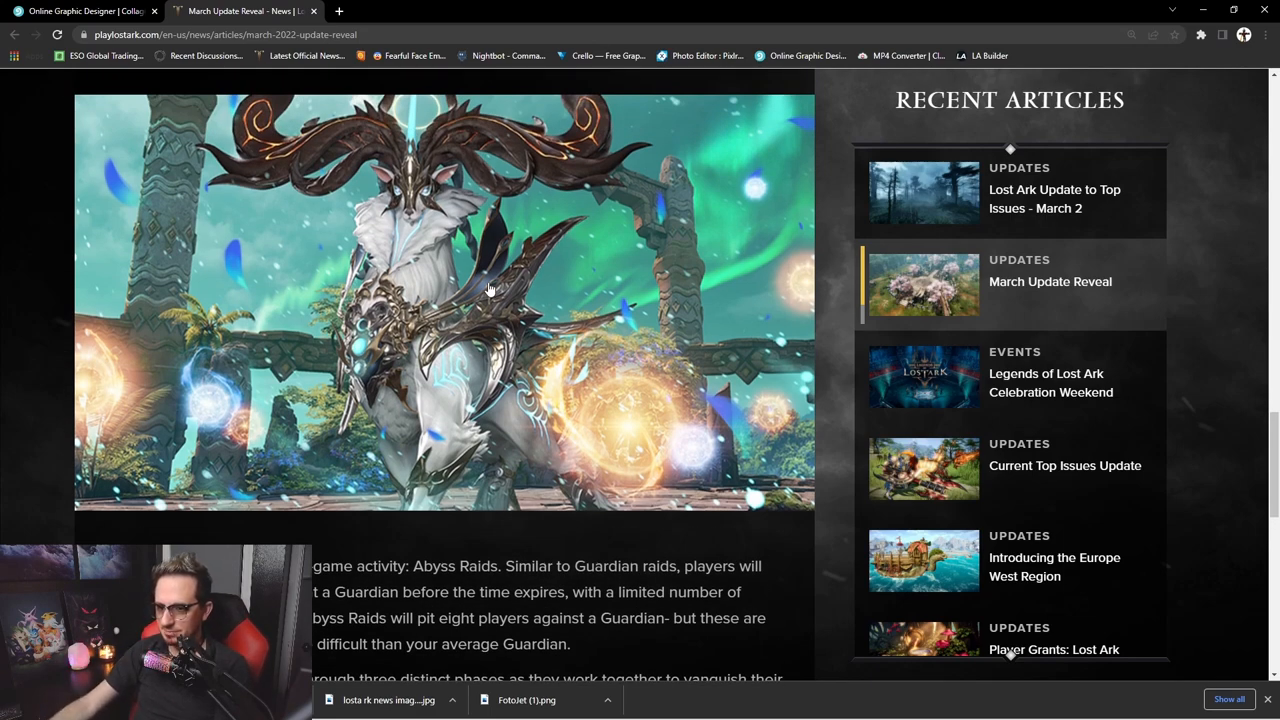
scroll(up, 3)
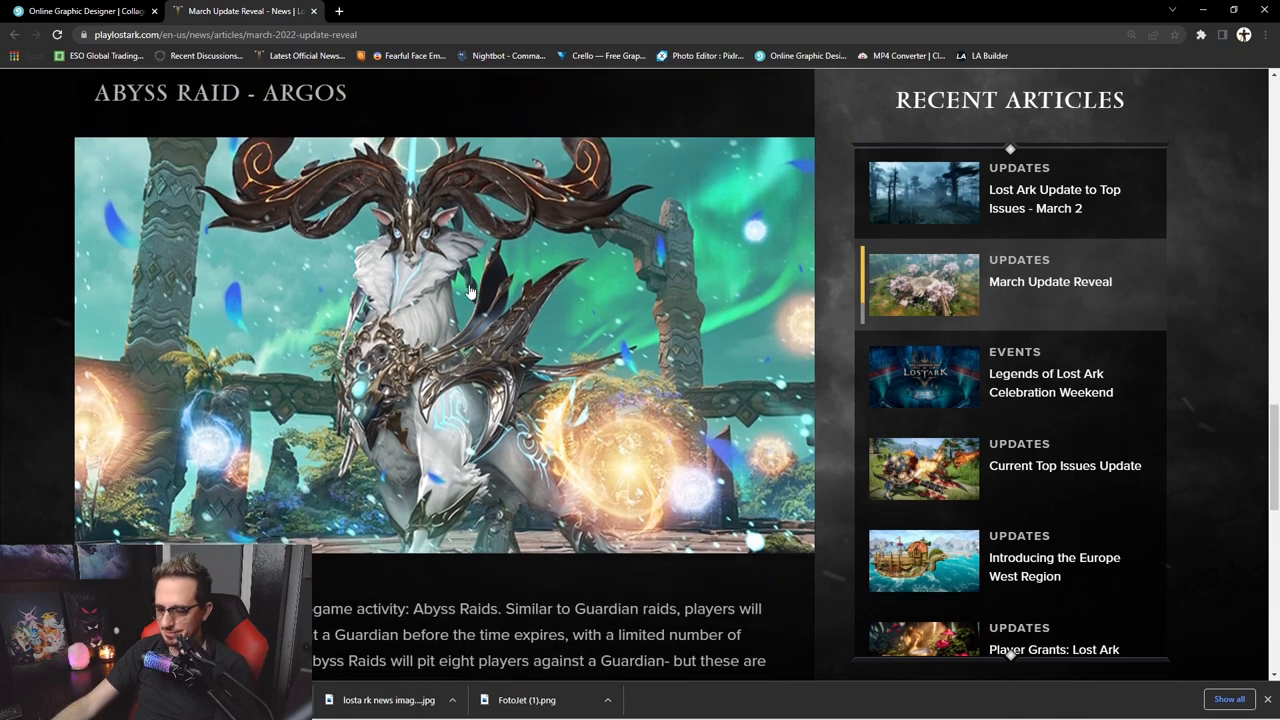
scroll(down, 3)
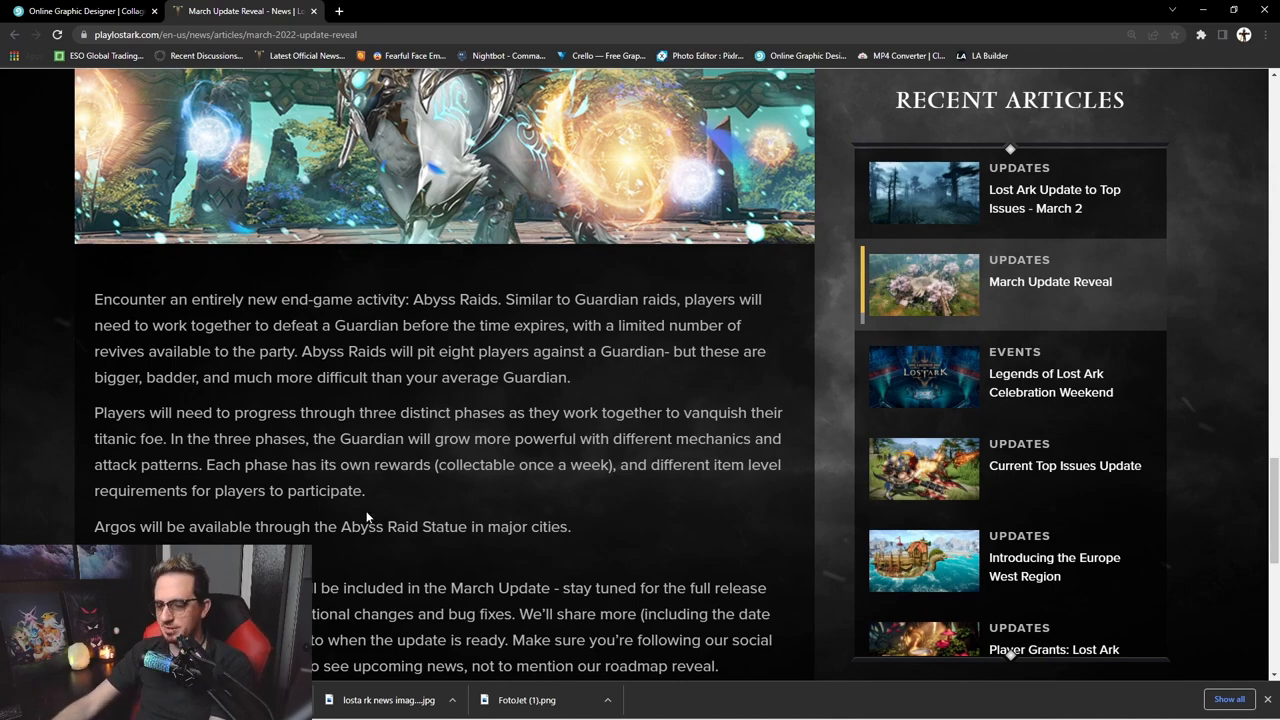
- Highlight the opening Abyss Raids sentences while reading, then clear the selection
scroll(up, 3)
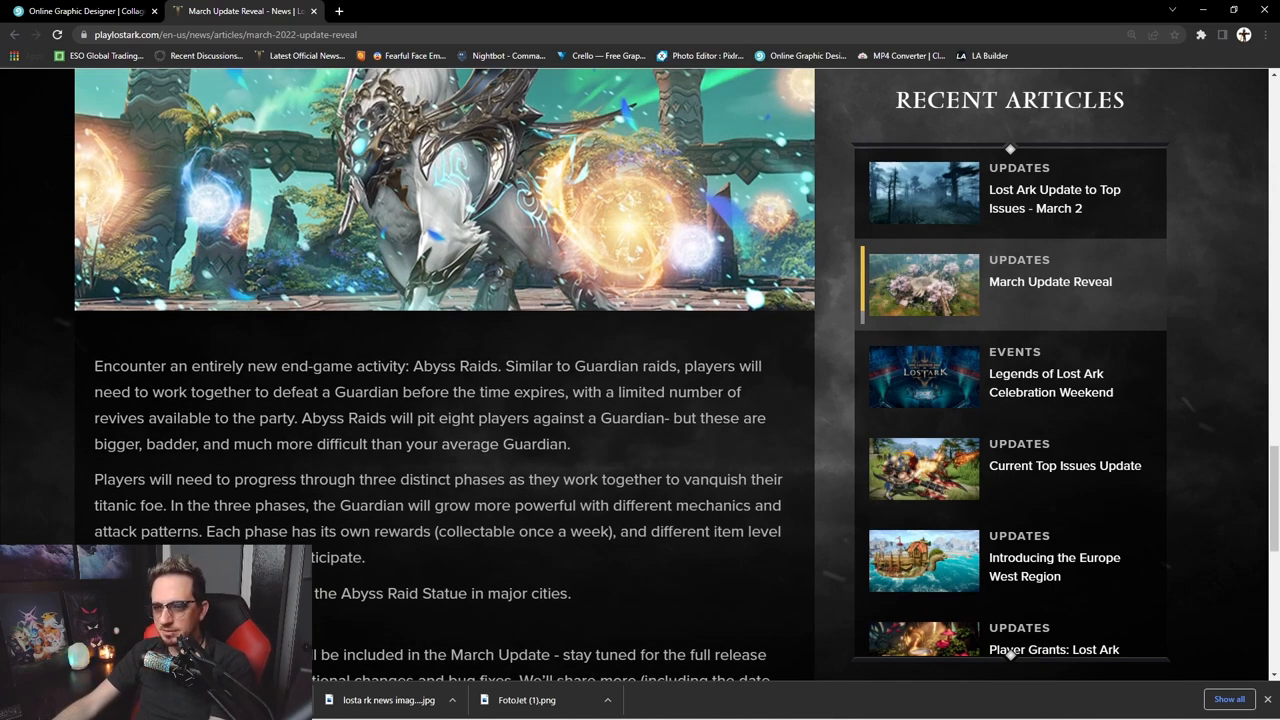
drag(94, 365, 600, 418)
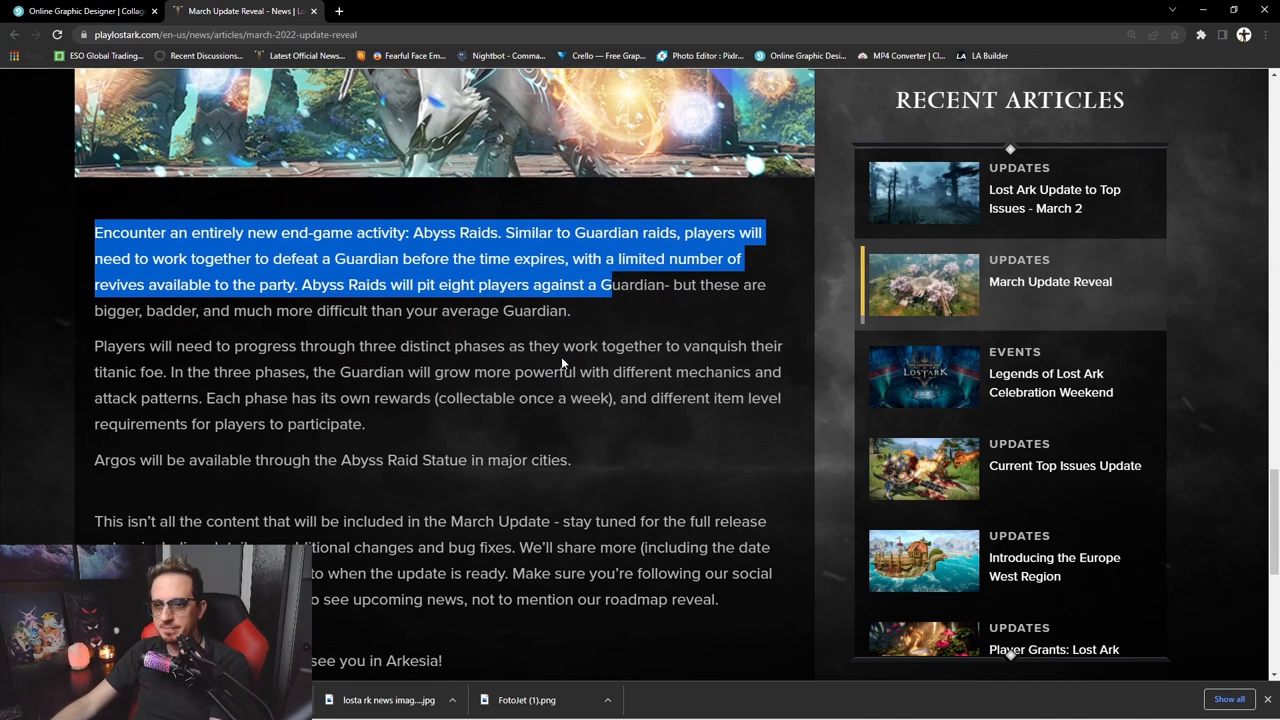
click(420, 372)
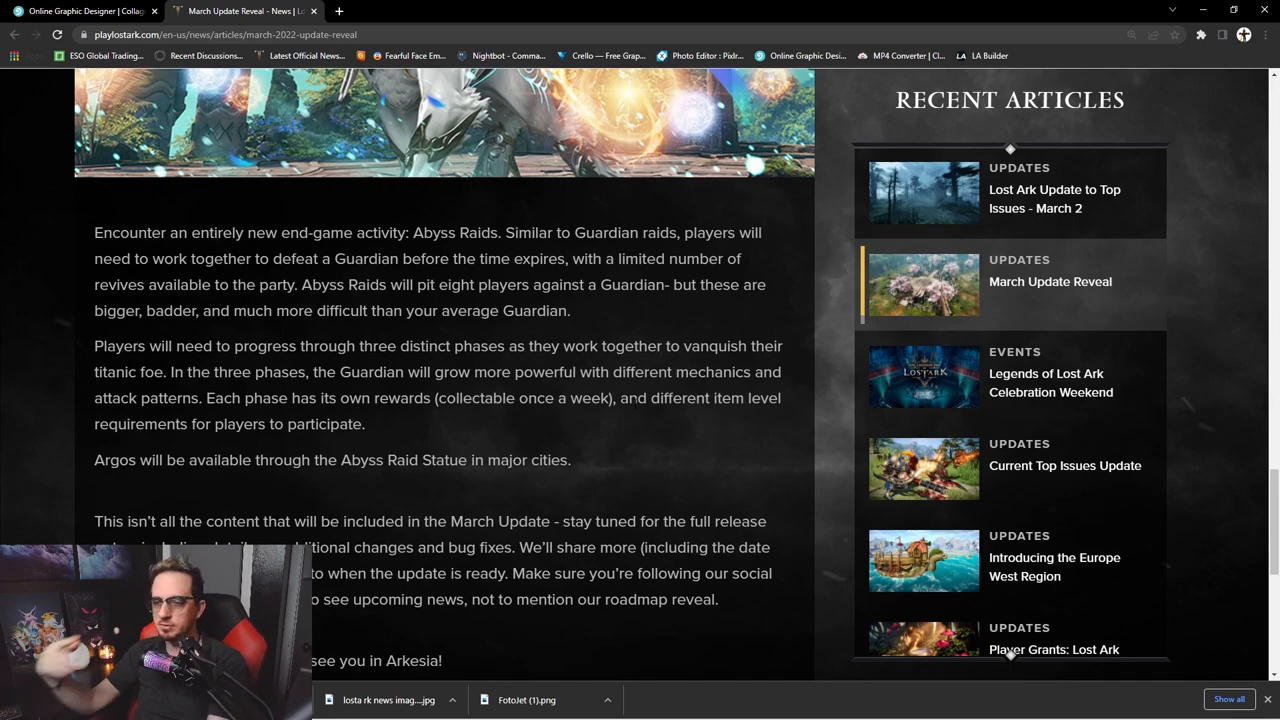
mouse_move(445, 388)
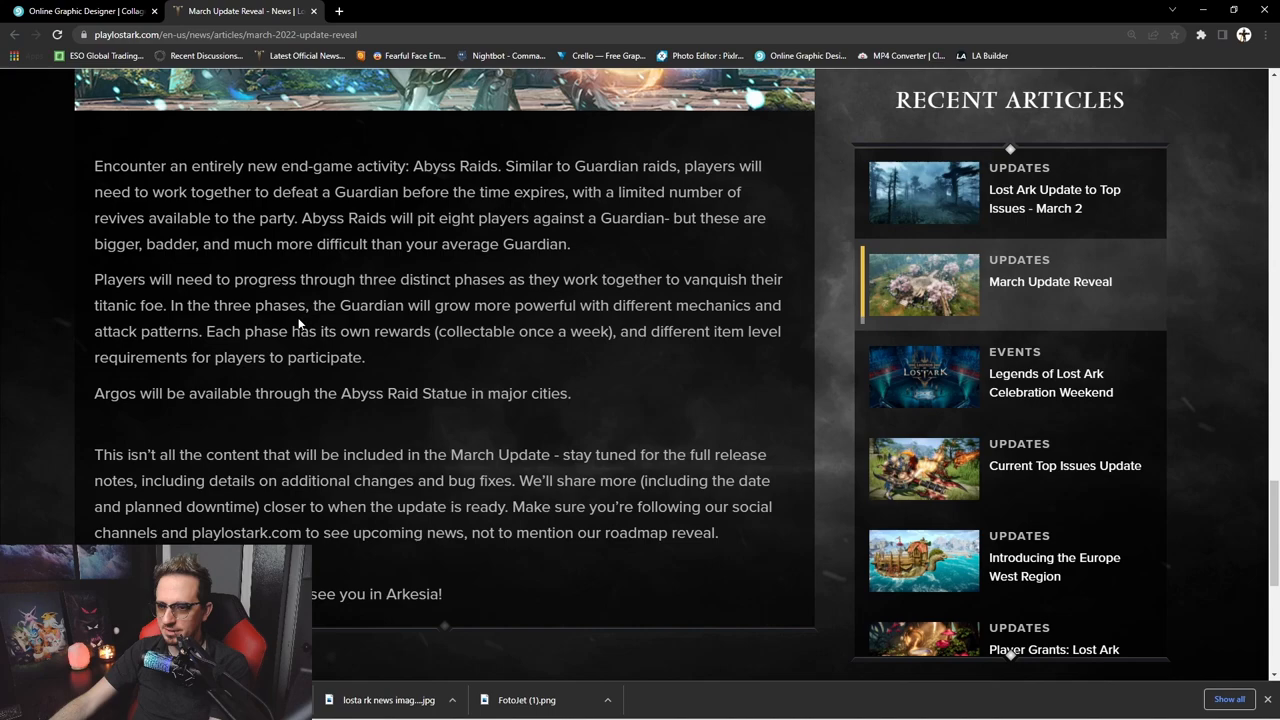
- Adjust the view so the 'we'll see you in Arkesia!' sign-off line is fully visible
scroll(up, 3)
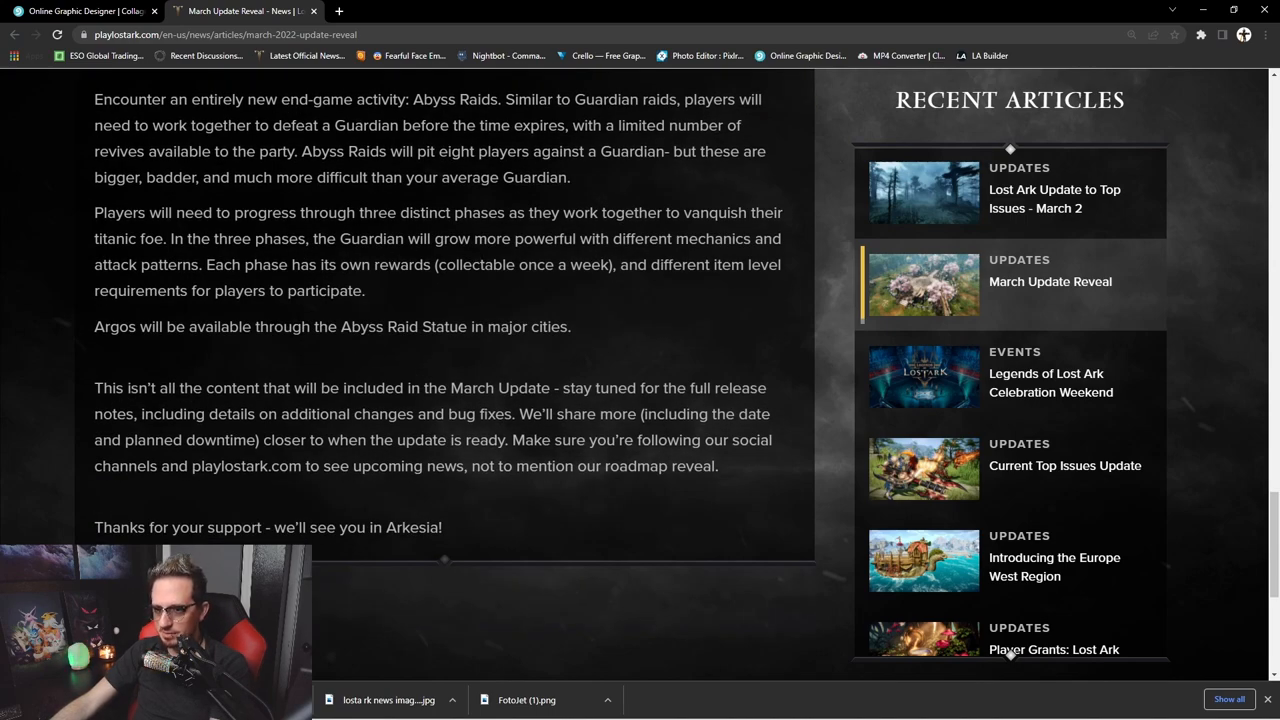
scroll(up, 3)
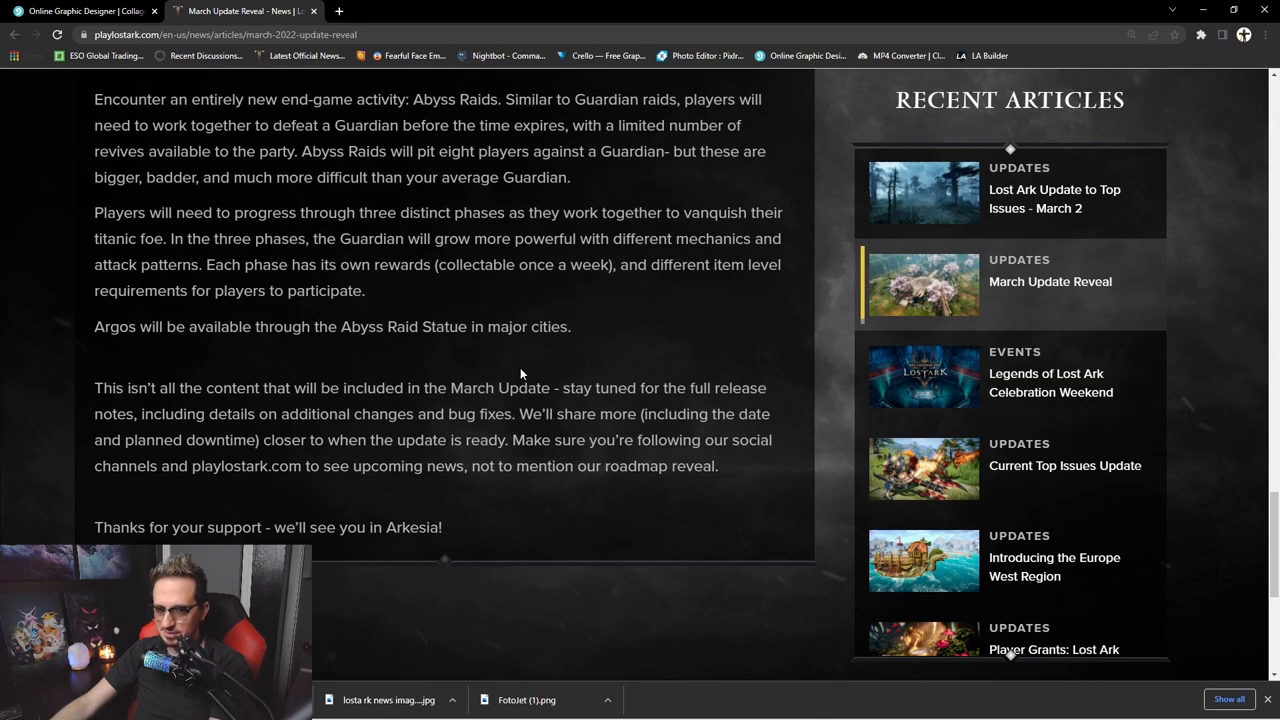
mouse_move(188, 408)
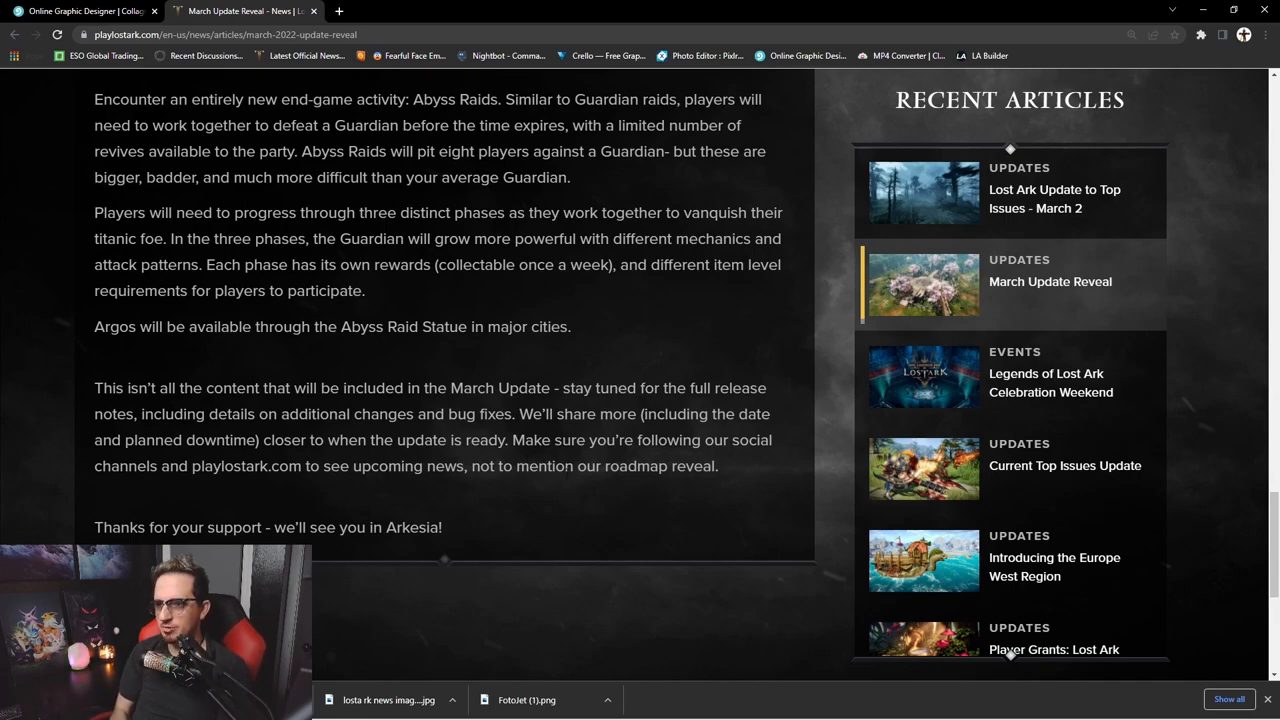
- Scroll back and forth through the Abyss Raid section, settling on the Kadan storyline paragraph
scroll(up, 3)
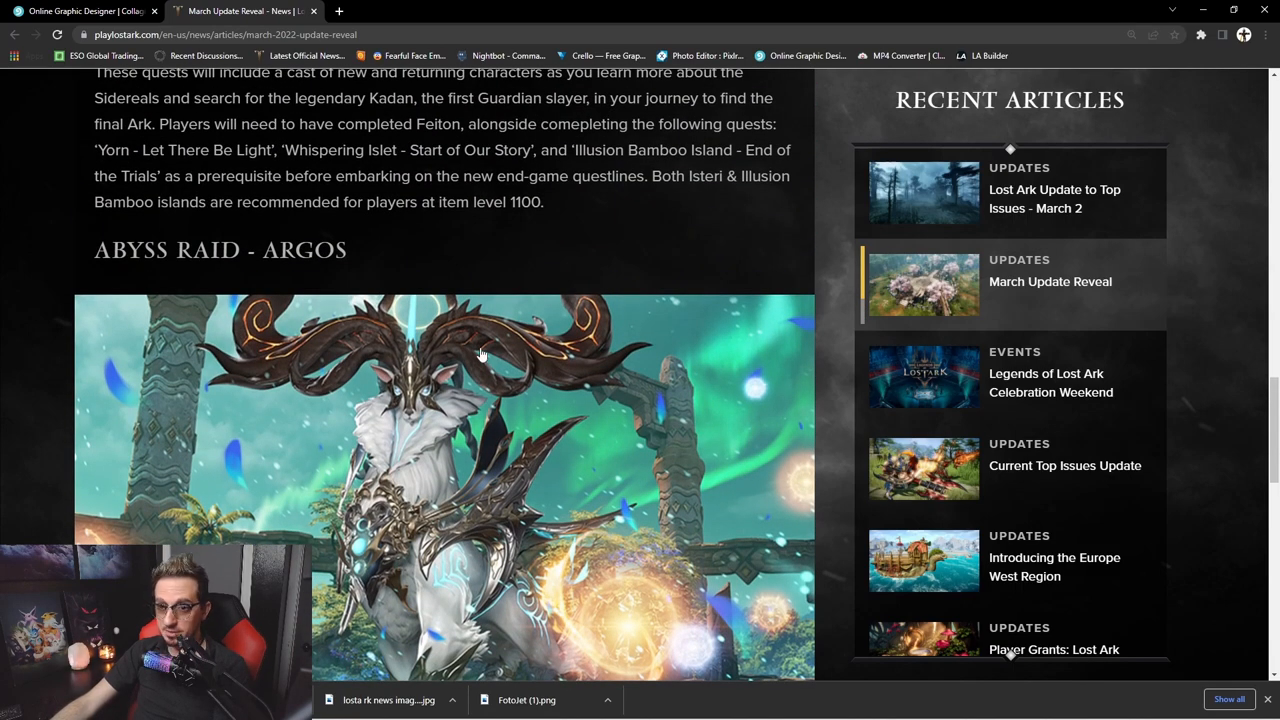
scroll(down, 3)
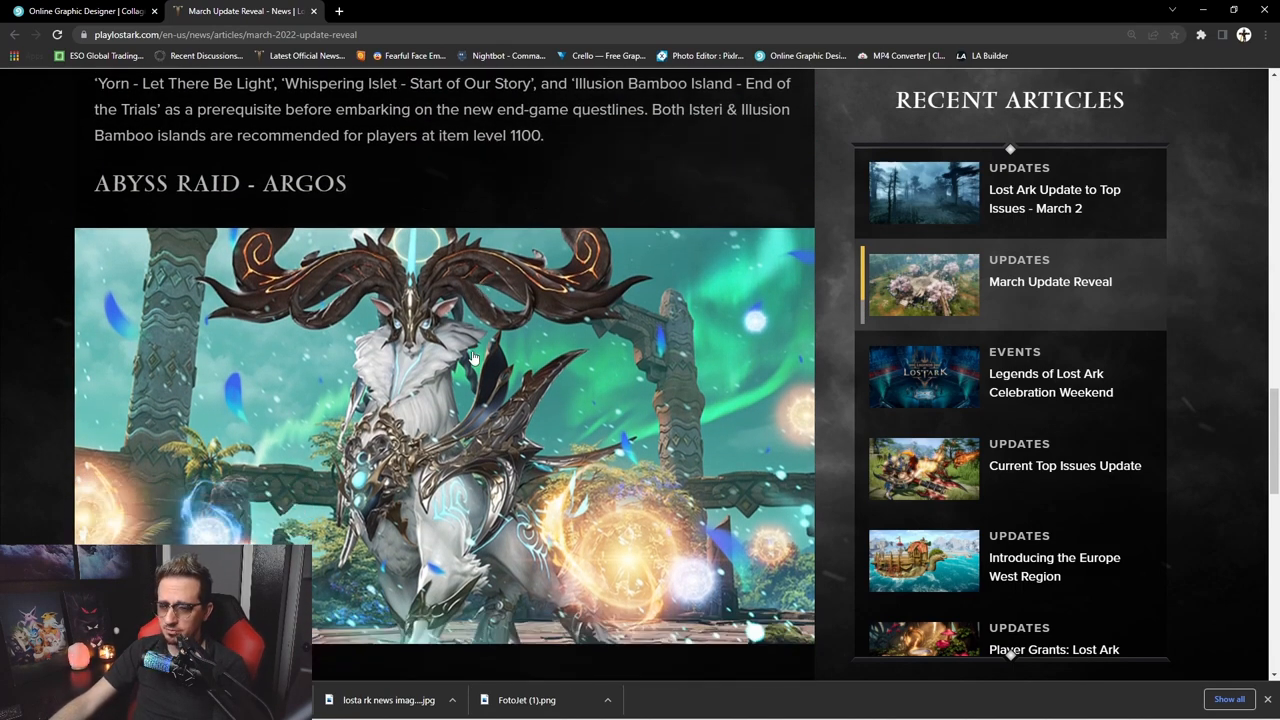
scroll(down, 3)
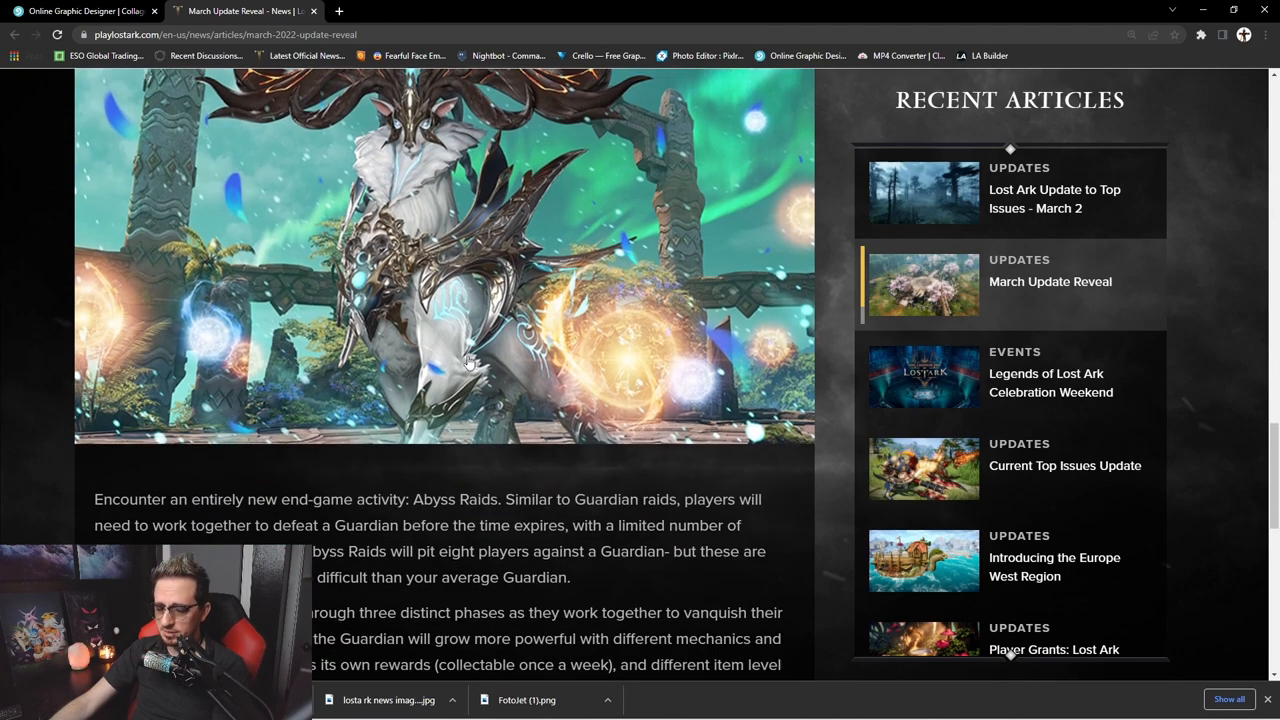
scroll(down, 3)
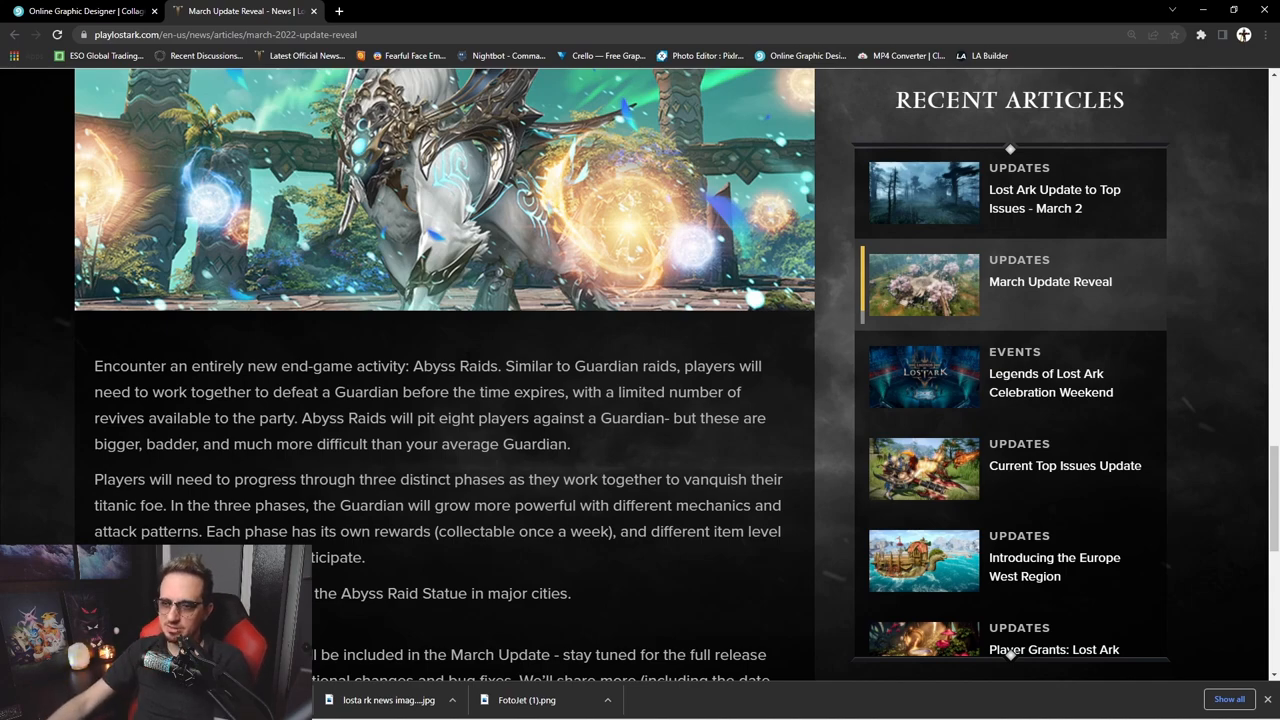
scroll(down, 3)
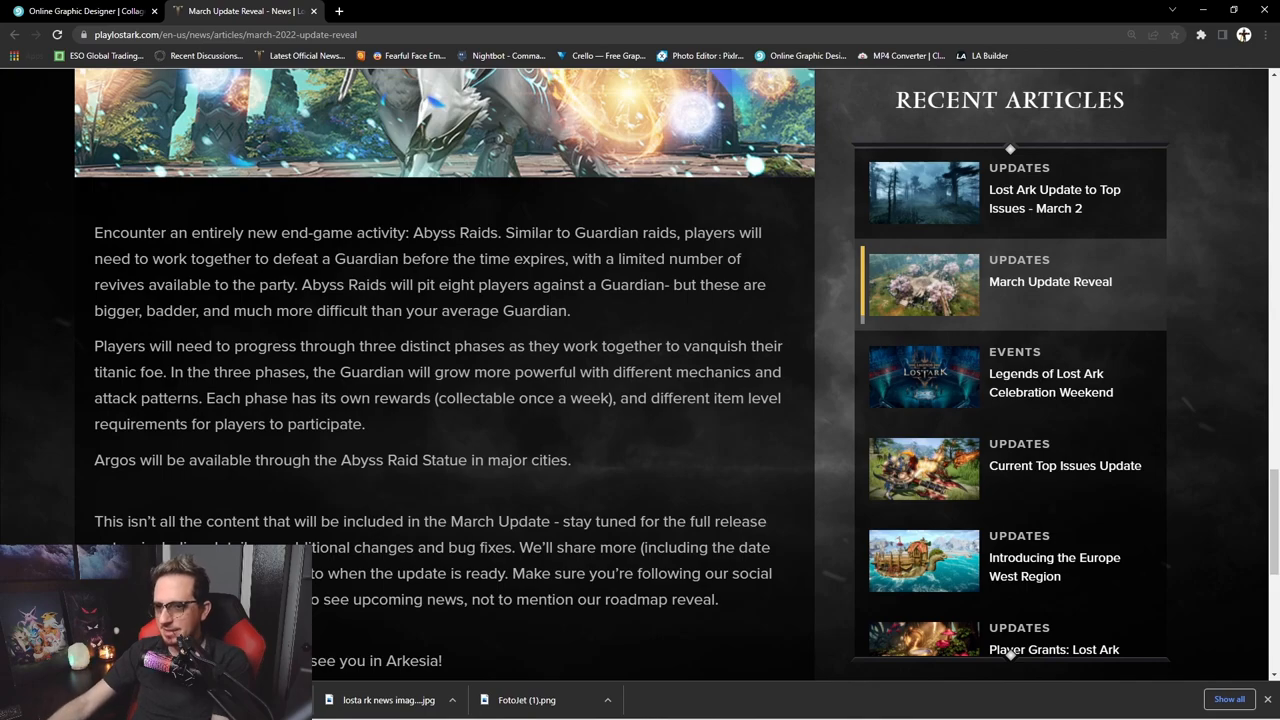
scroll(down, 3)
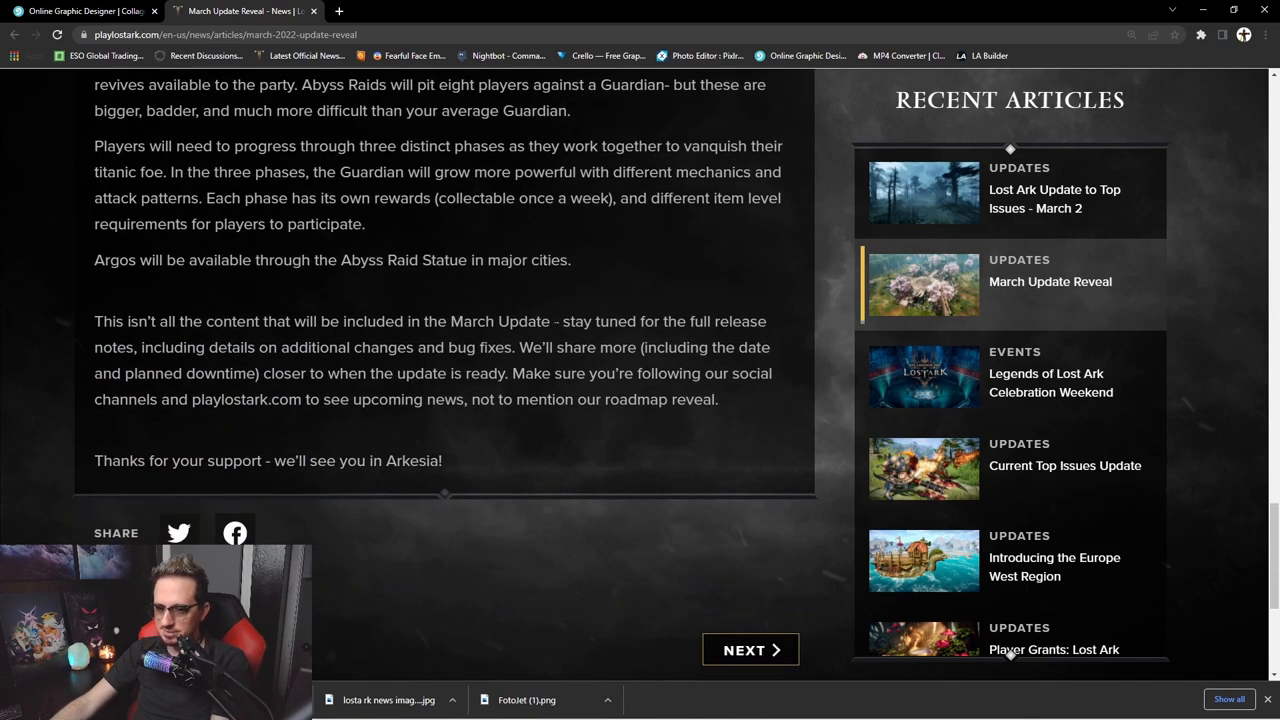
scroll(up, 3)
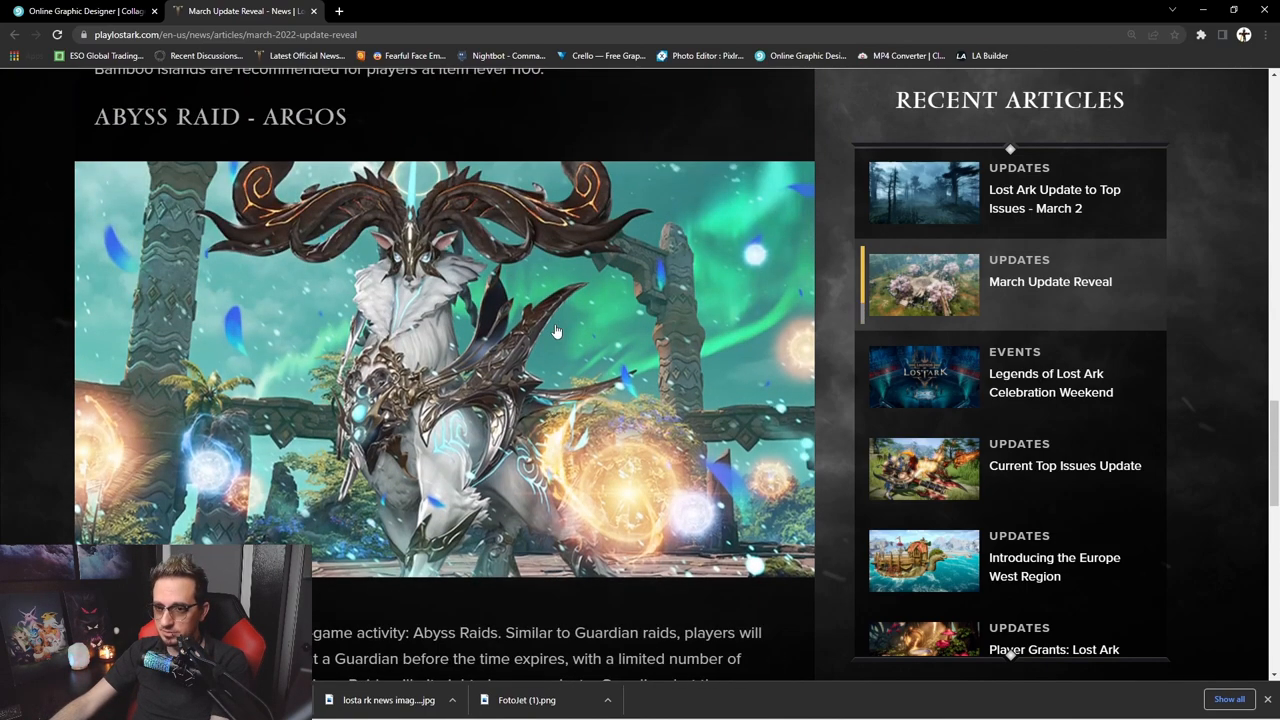
scroll(up, 3)
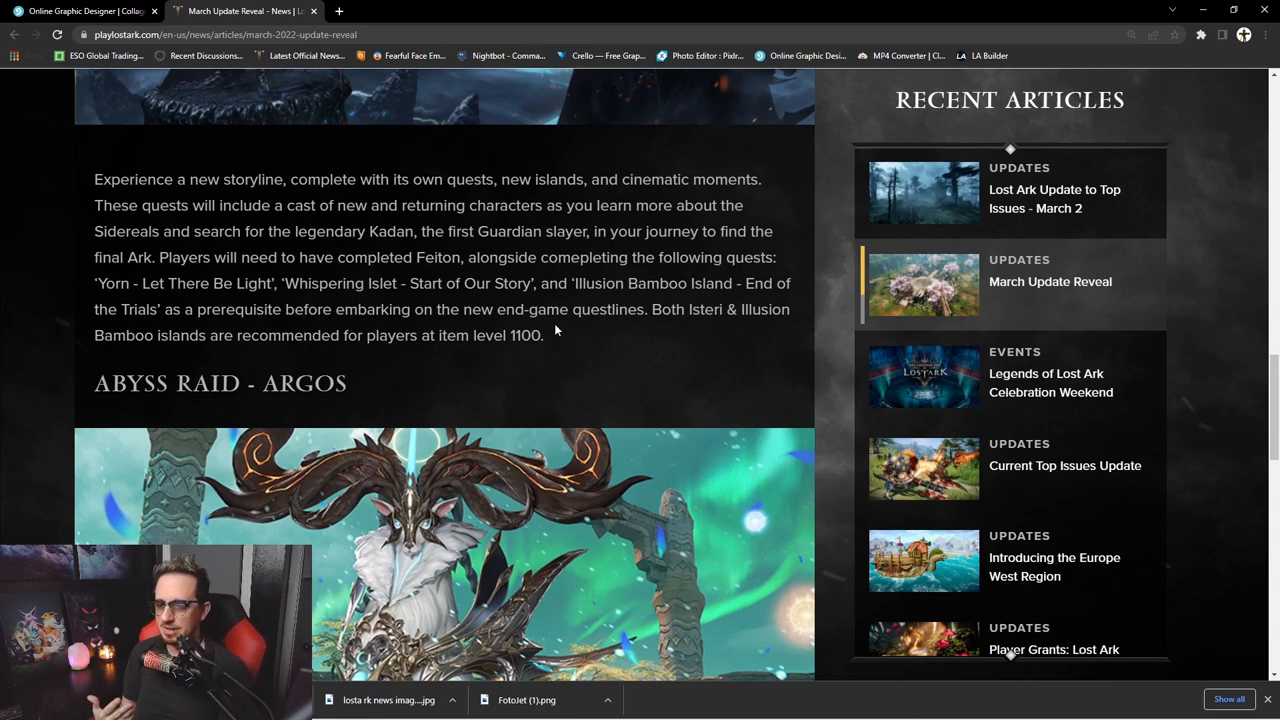
scroll(down, 3)
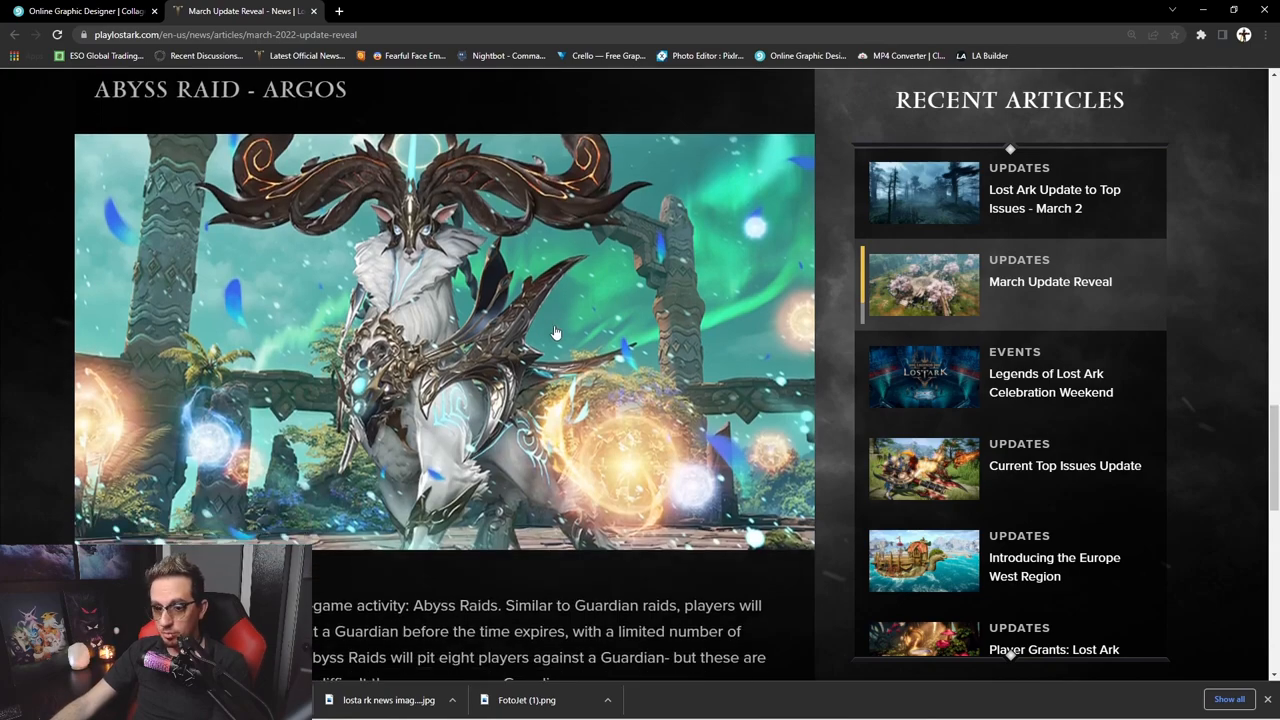
scroll(up, 3)
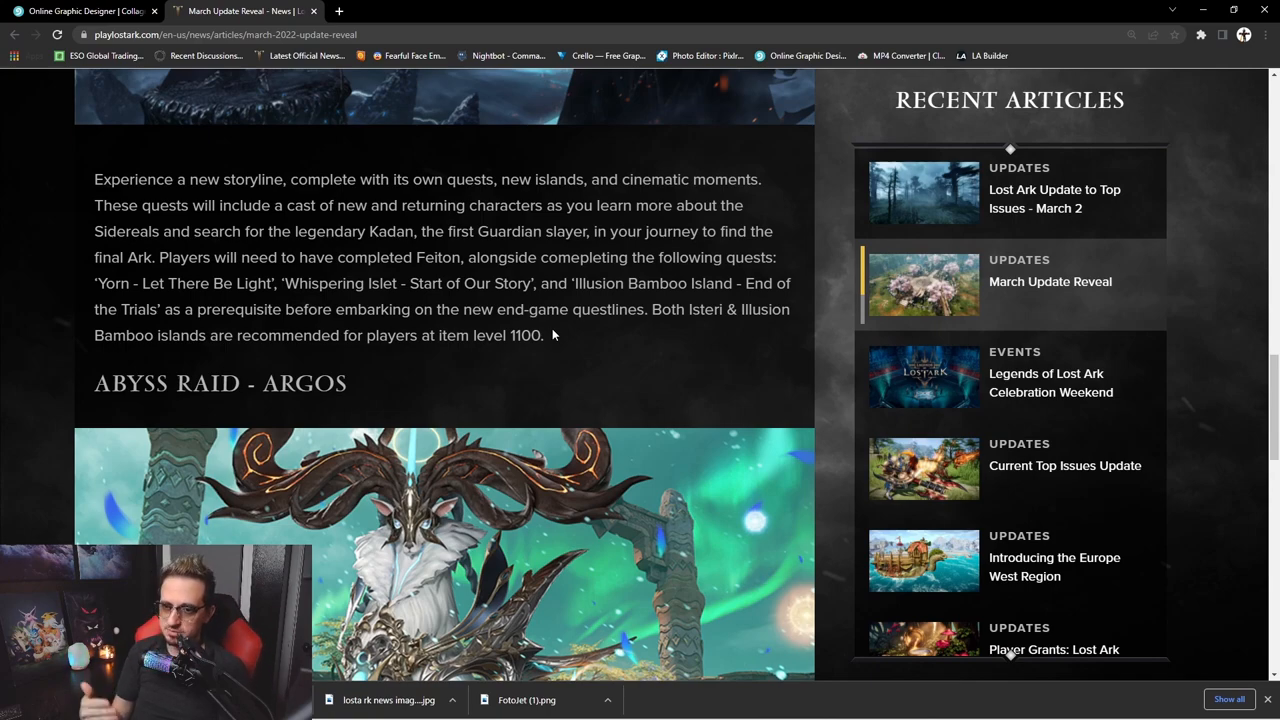
- Scroll up to the March 2, 2022 header image and 'Heroes of Arkesia' opening paragraph
scroll(up, 3)
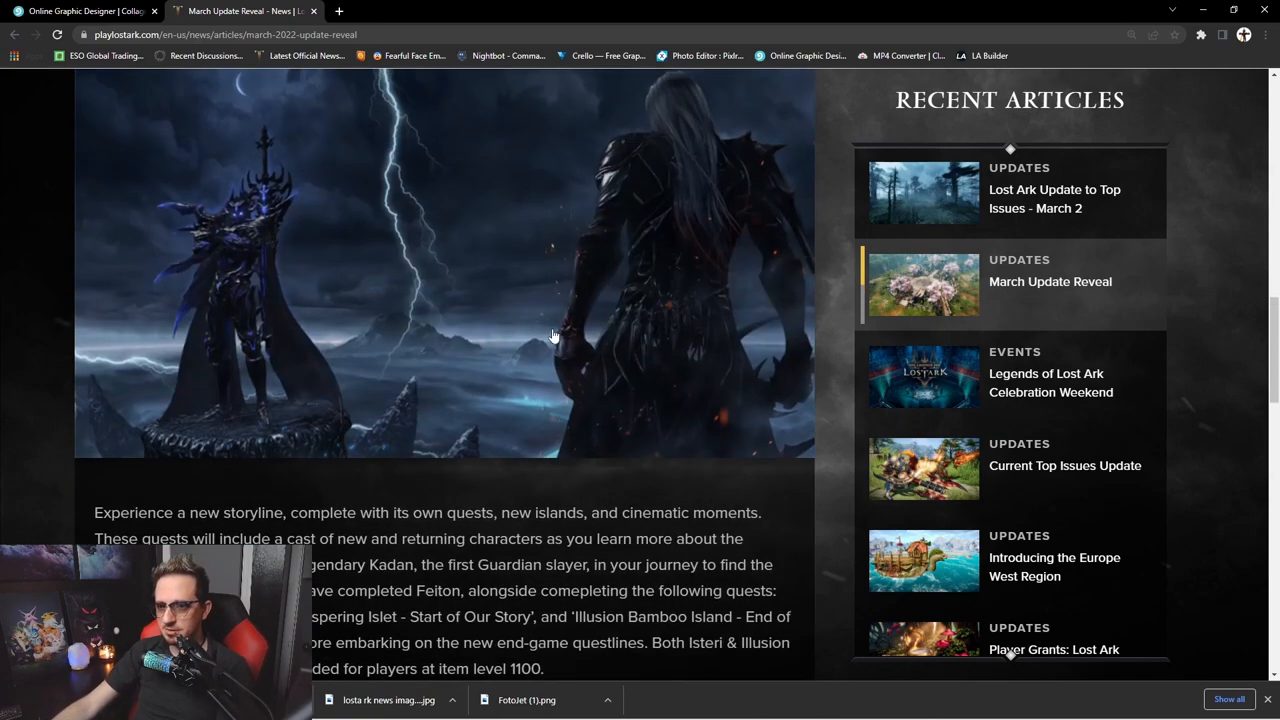
scroll(up, 3)
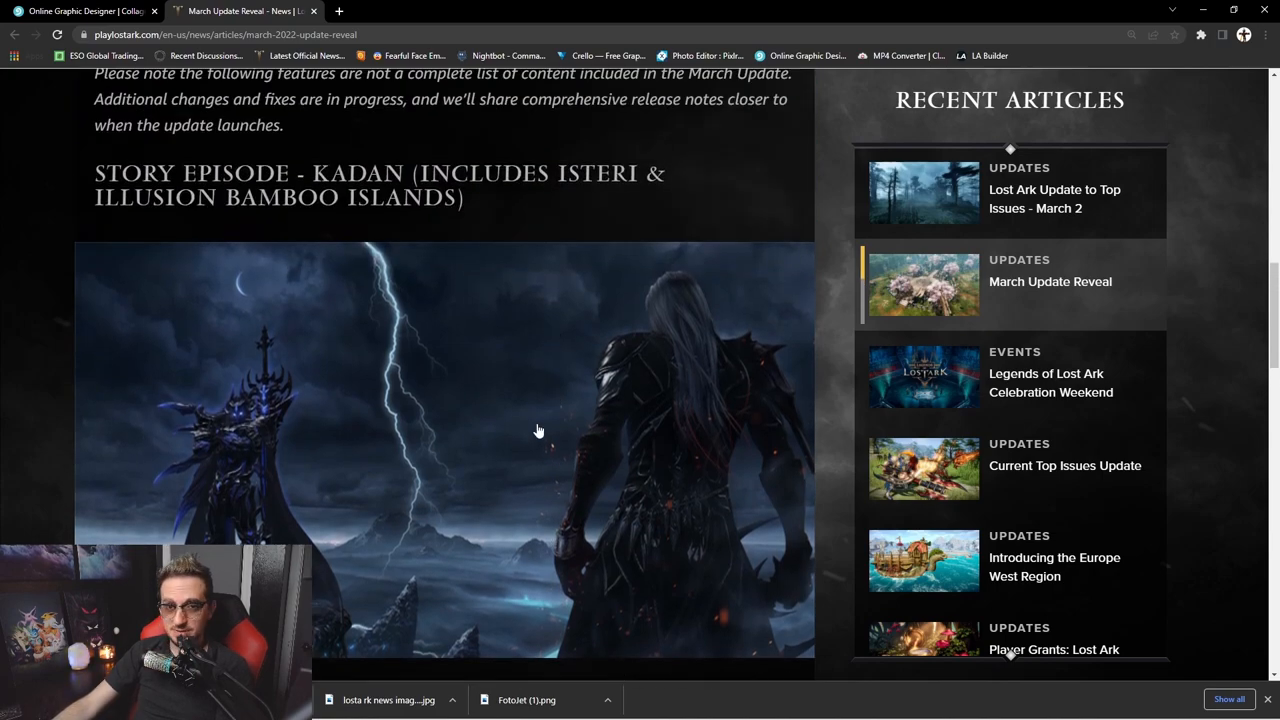
scroll(up, 3)
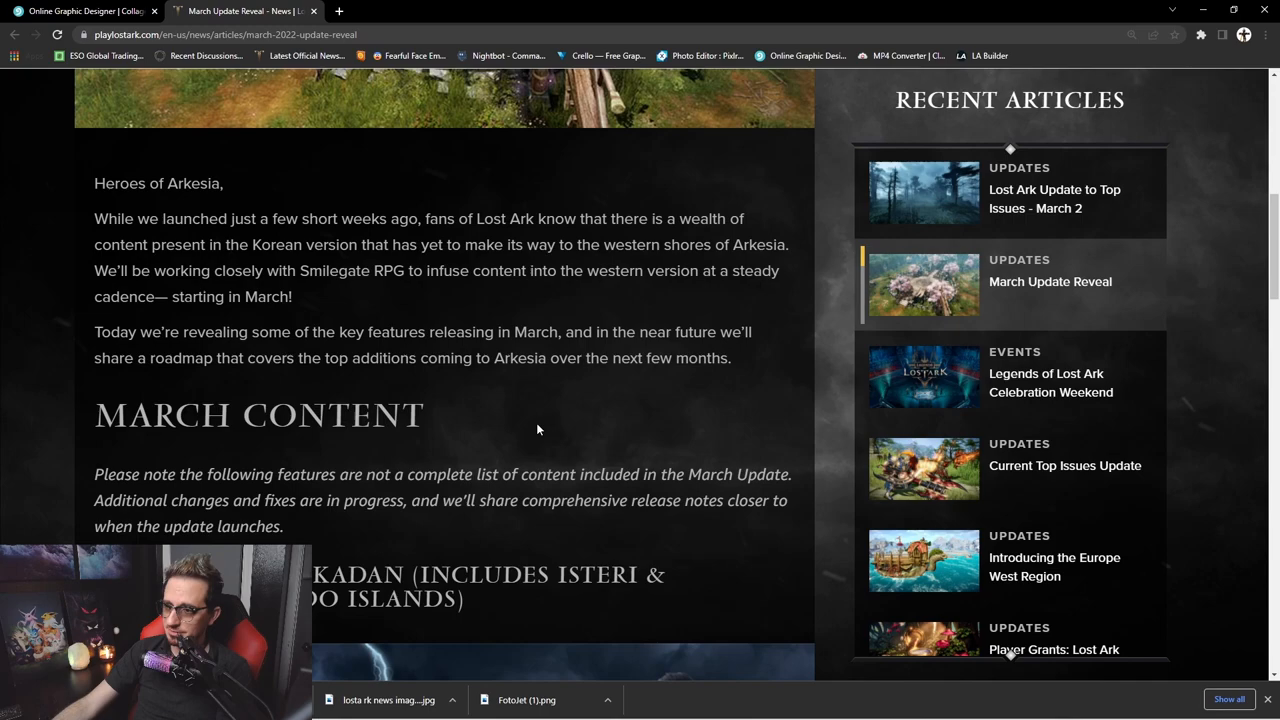
scroll(up, 3)
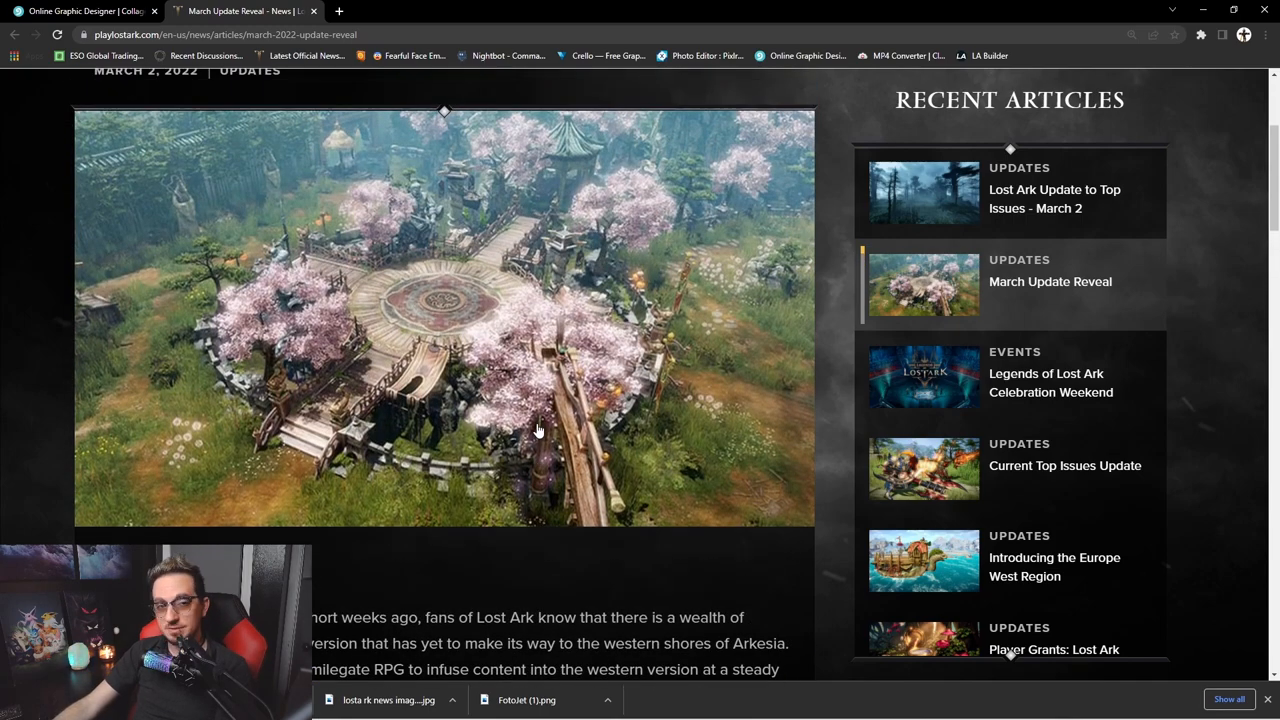